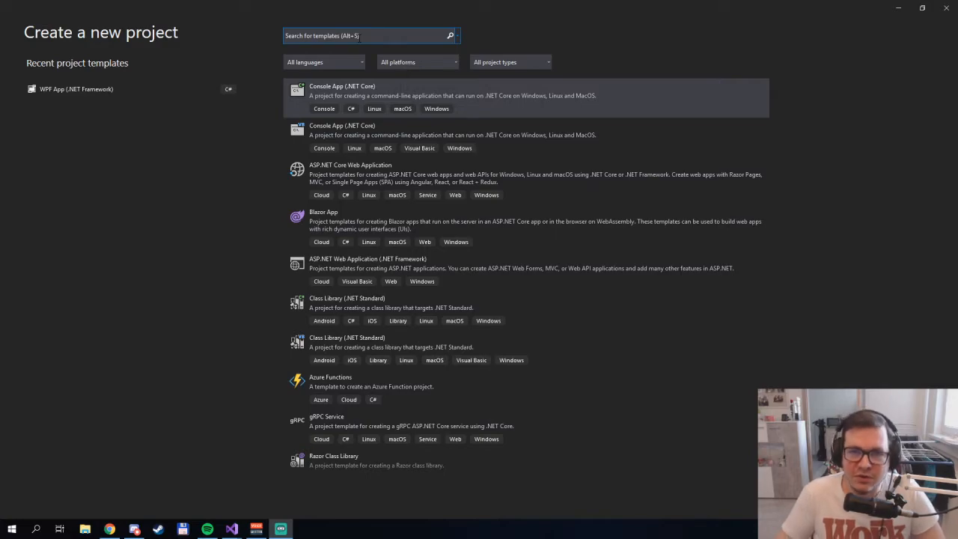
Create a new WPF App (.NET Framework) project named TutorialTwitchBot from the 'wpf' template search.
{"action": "left_click", "coordinate": [367, 36]}
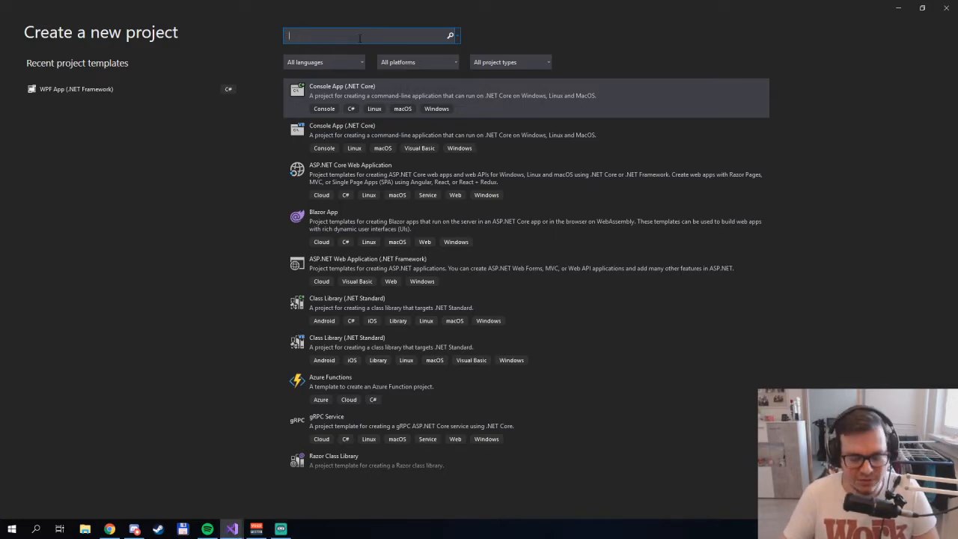
{"action": "type", "text": "wpf"}
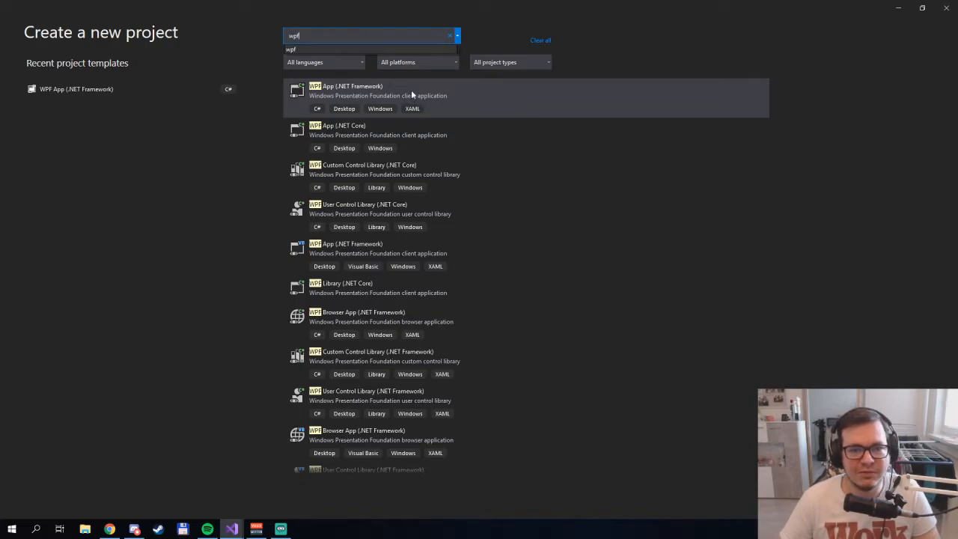
{"action": "double_click", "coordinate": [377, 89]}
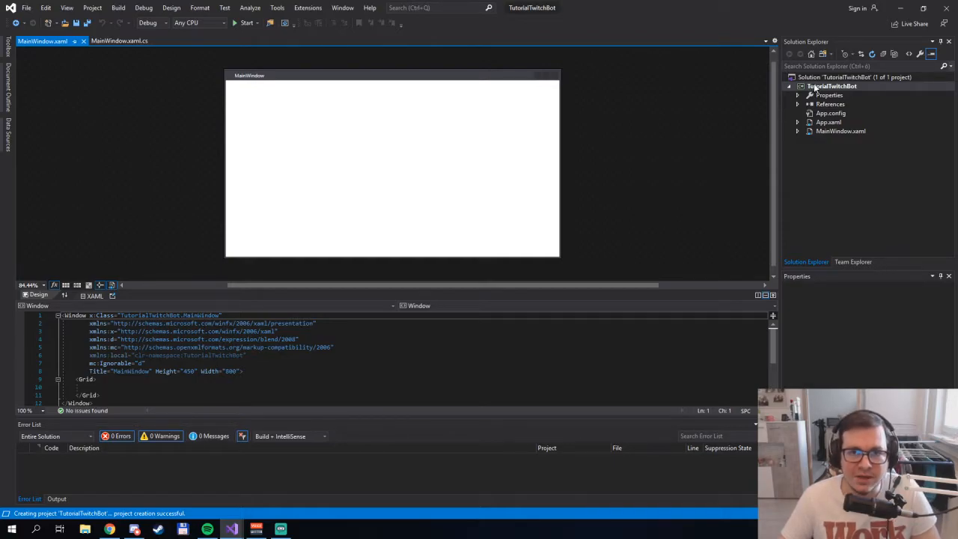
Add a new Model.cs class to the project, declared as implementing INotifyPropertyChanged.
{"action": "right_click", "coordinate": [831, 86]}
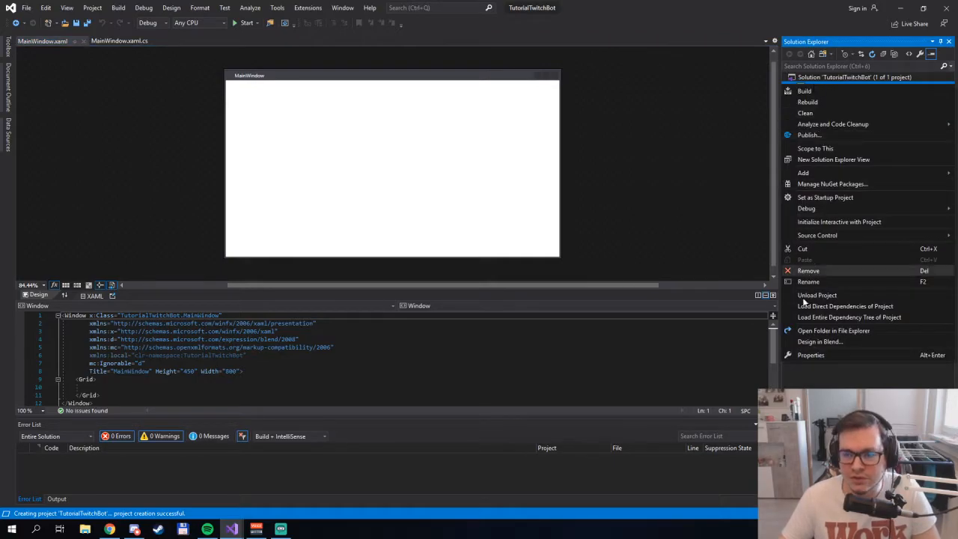
{"action": "left_click", "coordinate": [803, 173]}
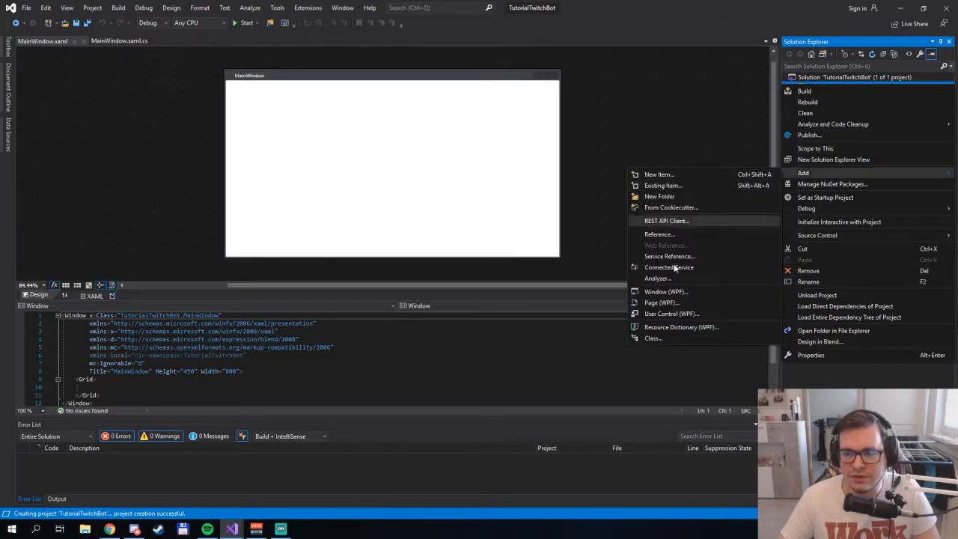
{"action": "left_click", "coordinate": [658, 174]}
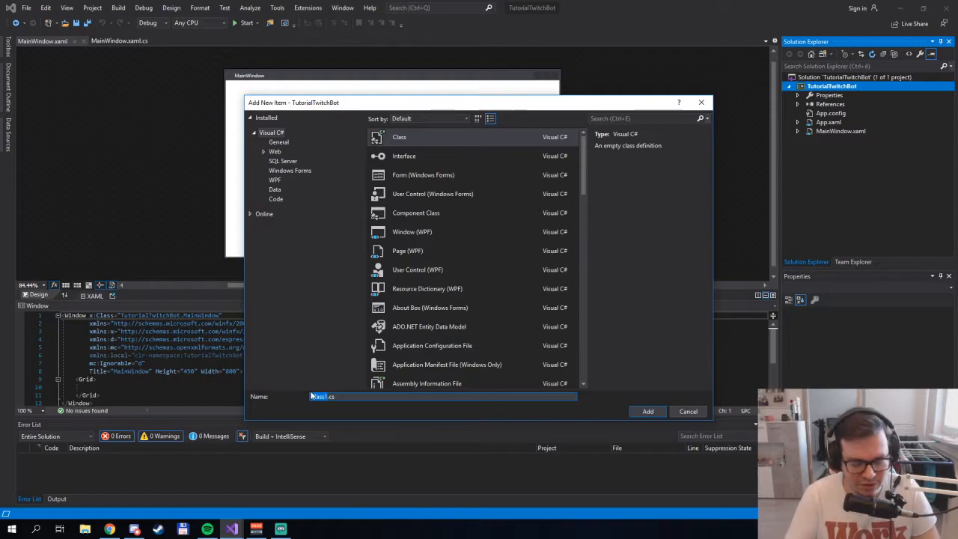
{"action": "left_click", "coordinate": [647, 410]}
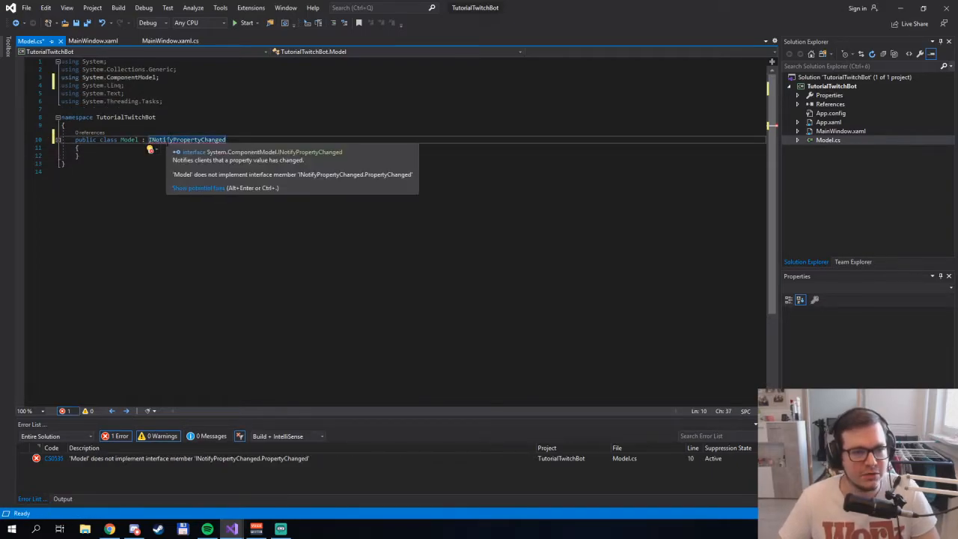
Add the PropertyChanged event and OnPropertyChanged method with the System.Runtime.CompilerServices using, then show MainWindow's code-behind.
{"action": "type", "text": "public event PropertyChangedEventHandler PropertyChanged;"}
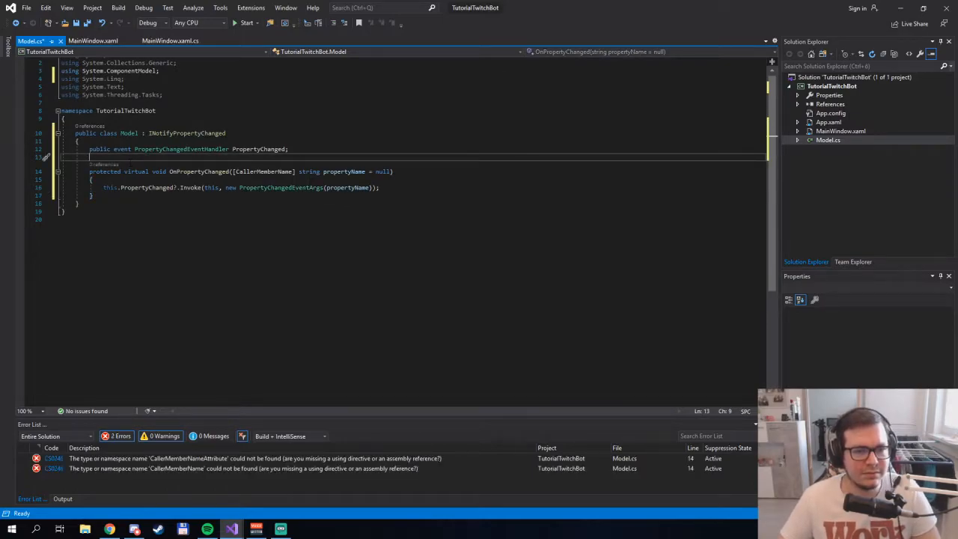
{"action": "left_click", "coordinate": [249, 181]}
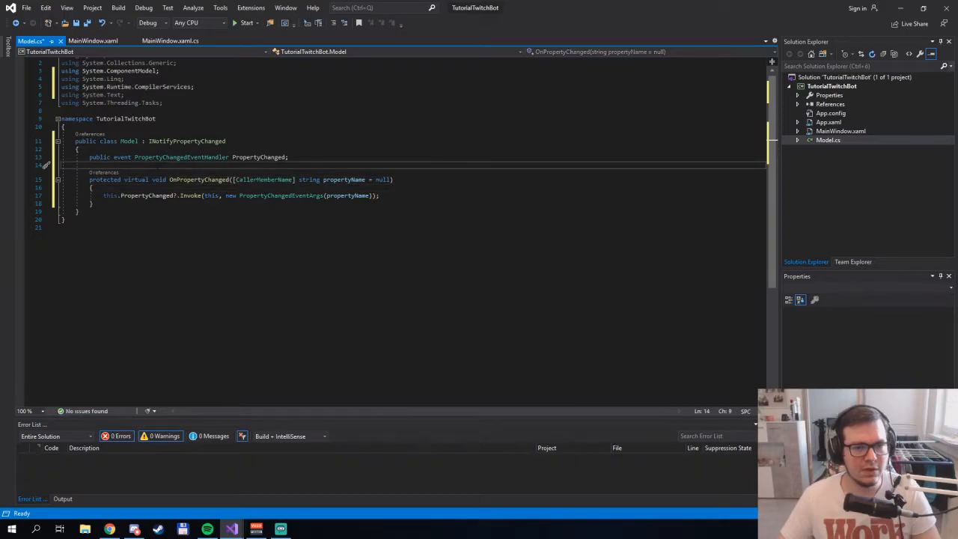
{"action": "left_click", "coordinate": [168, 40]}
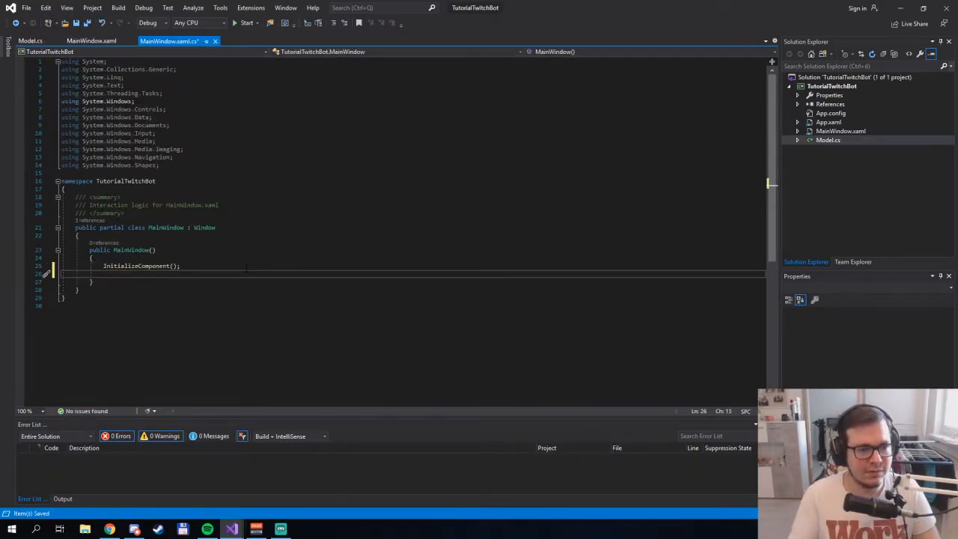
Create 'Model model = new Model();' in the MainWindow constructor and assign it to this.DataContext.
{"action": "type", "text": "Model."}
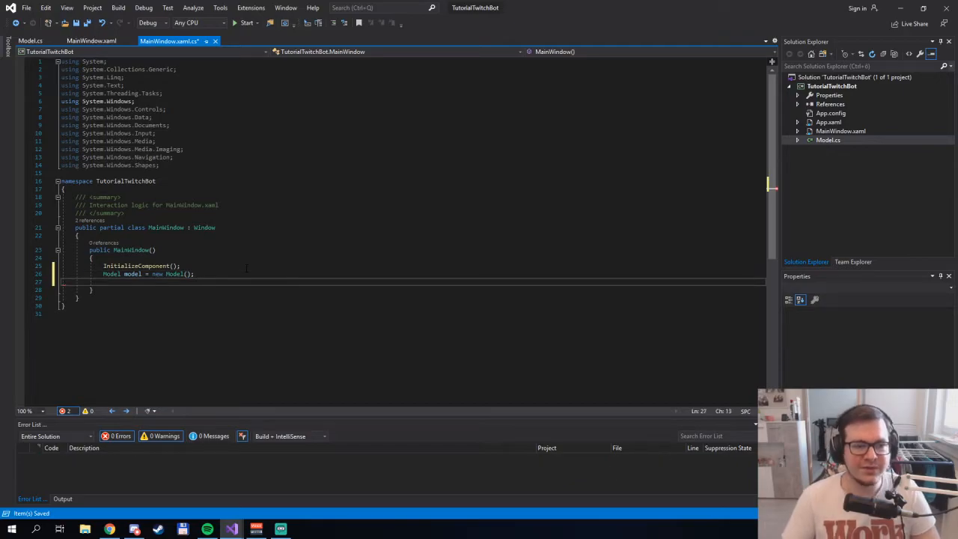
{"action": "type", "text": "this.dat"}
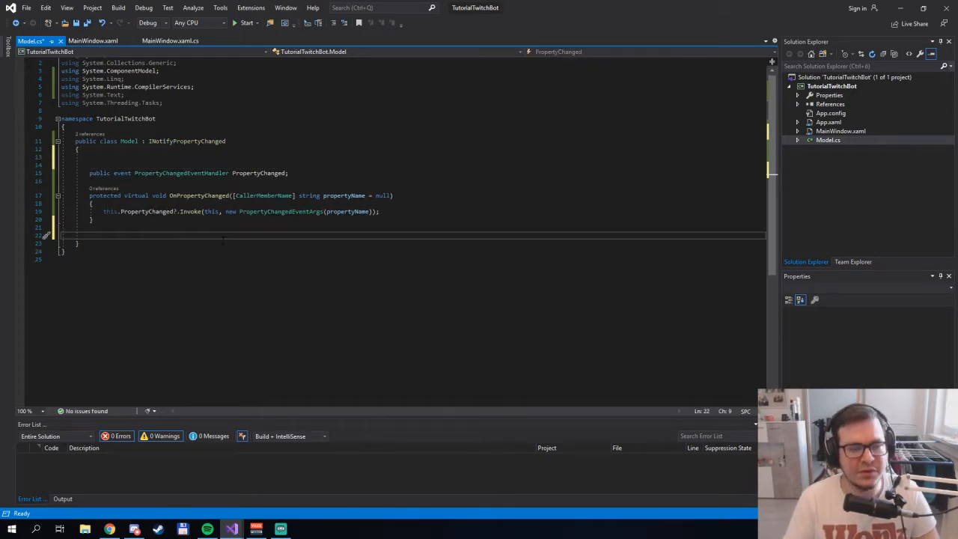
Add an empty 'private void Connect(string path)' method to Model below OnPropertyChanged.
{"action": "type", "text": "private void"}
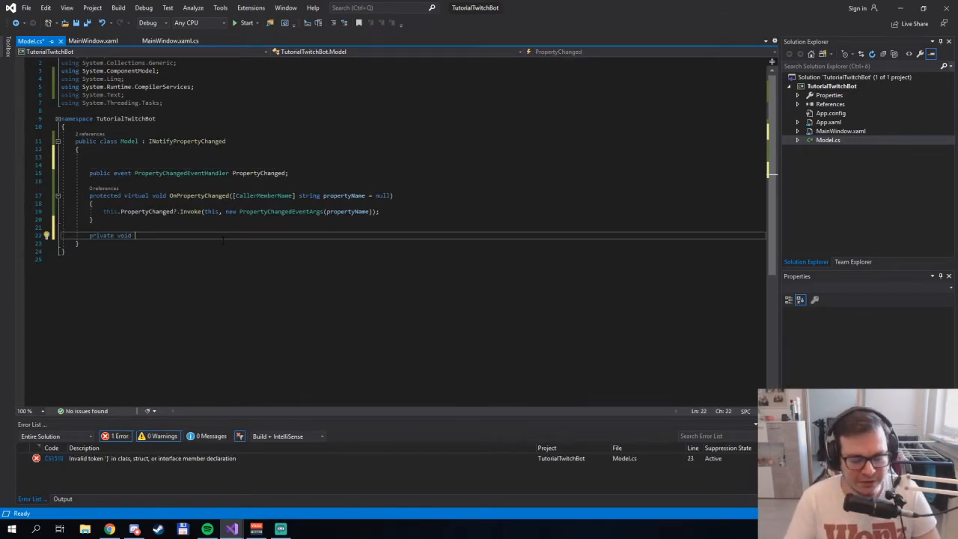
{"action": "type", "text": "Connect("}
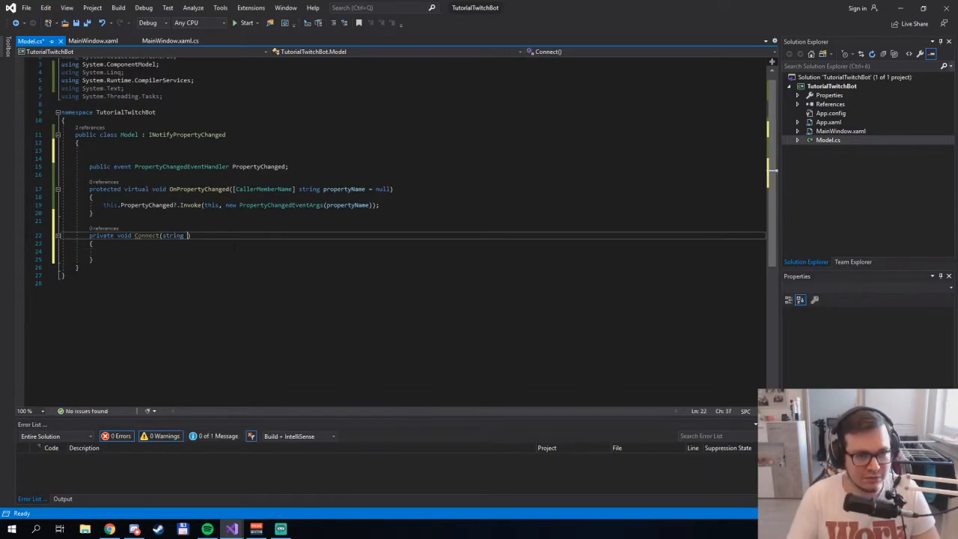
{"action": "type", "text": "string"}
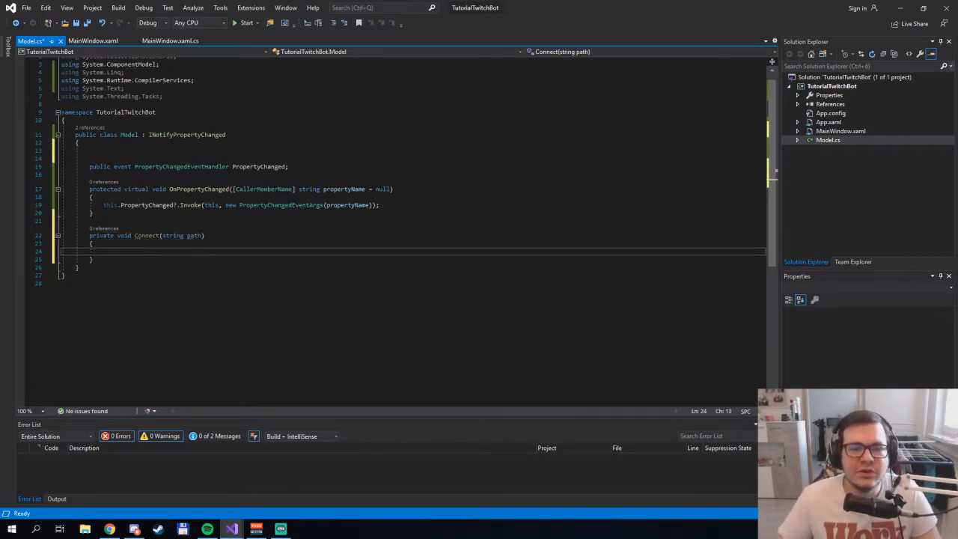
Add a Config.cs class with private string _name and _token fields.
{"action": "right_click", "coordinate": [830, 86]}
{"action": "type", "text": "Config.cs"}
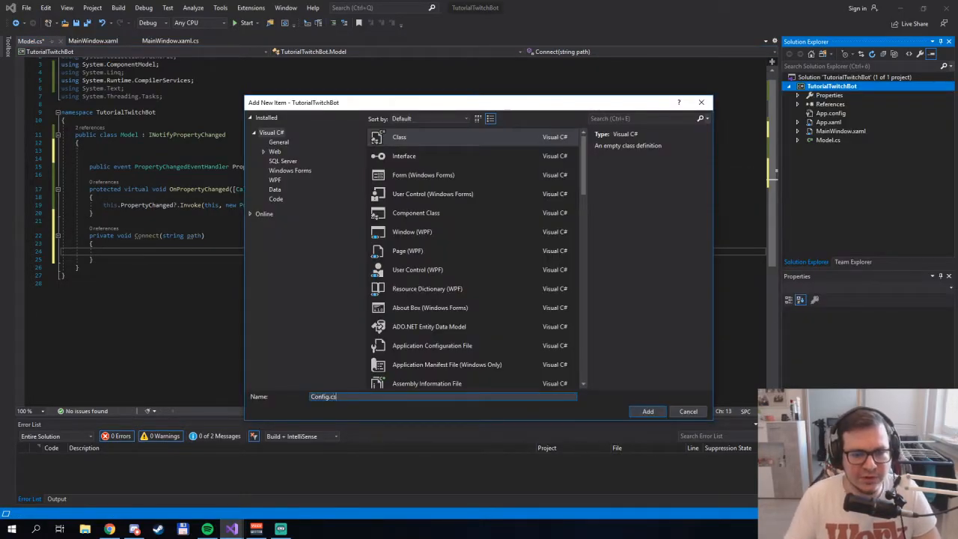
{"action": "left_click", "coordinate": [646, 410]}
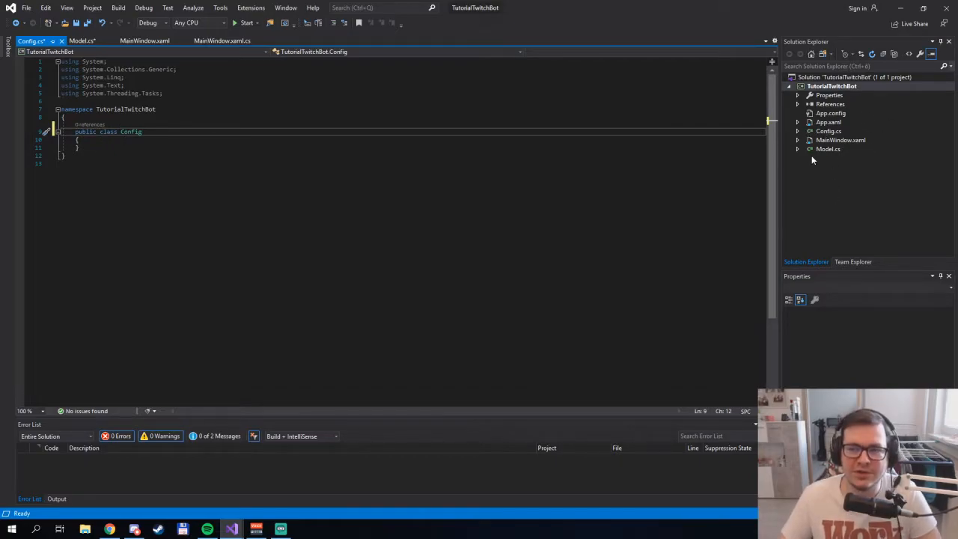
{"action": "left_click", "coordinate": [830, 132]}
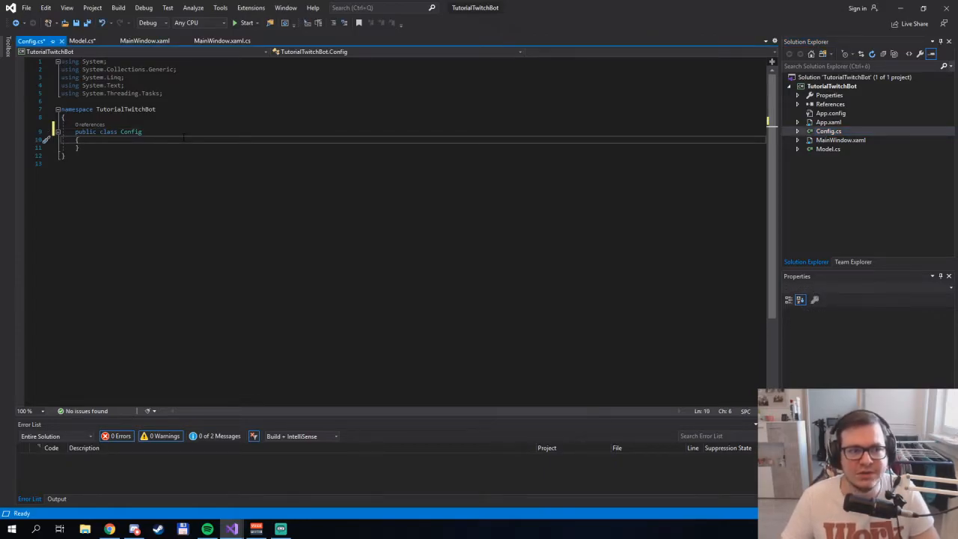
{"action": "type", "text": "private string Na"}
{"action": "type", "text": "private string _token"}
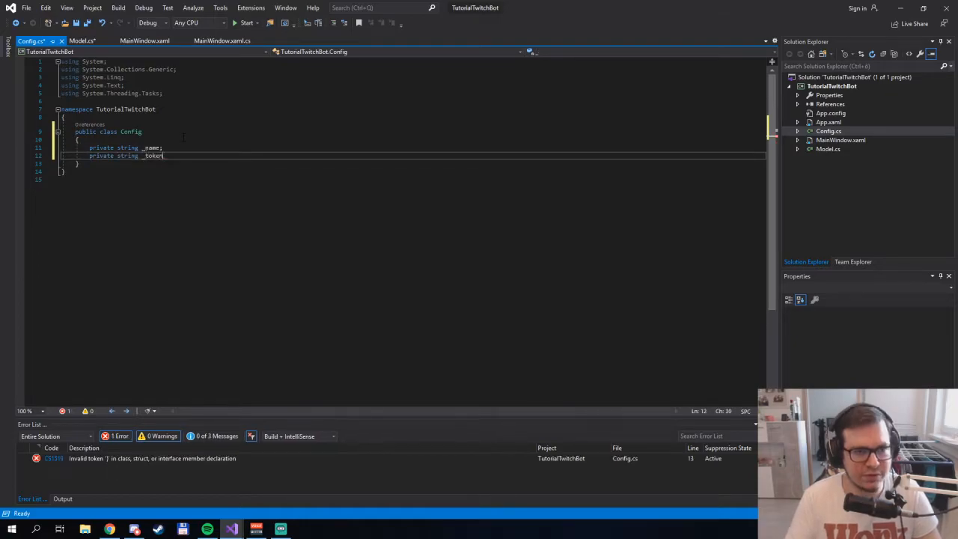
{"action": "type", "text": ";"}
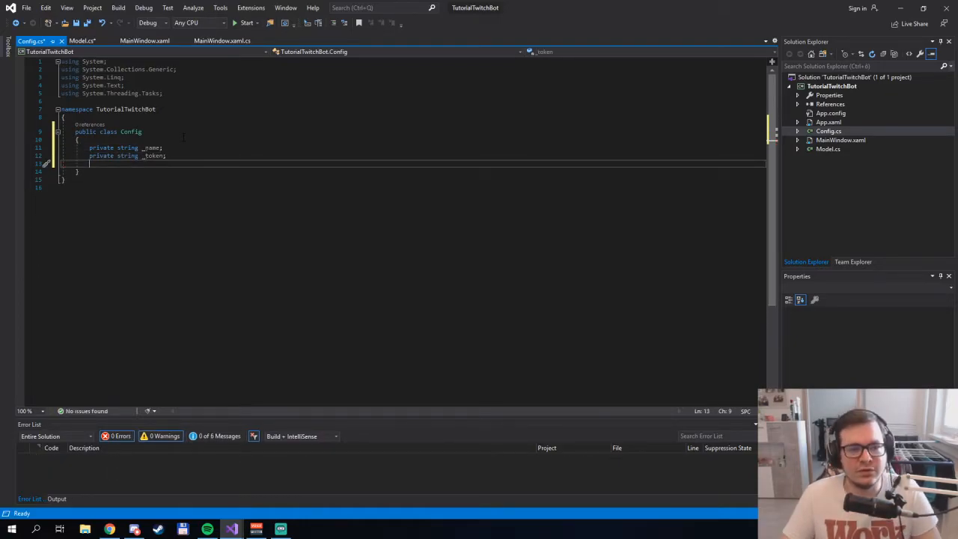
{"action": "key", "text": "enter"}
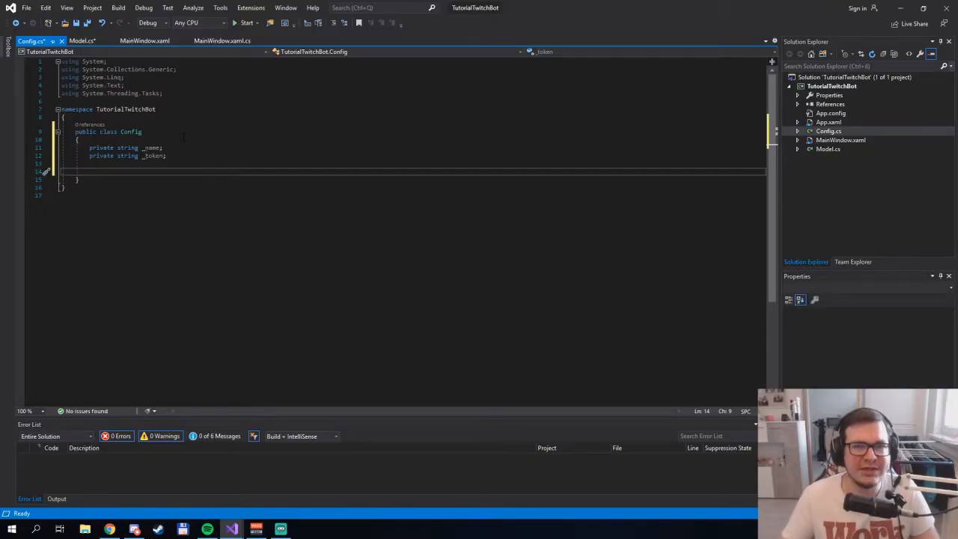
Expose the fields through public string Name and Token get-set properties.
{"action": "type", "text": "public"}
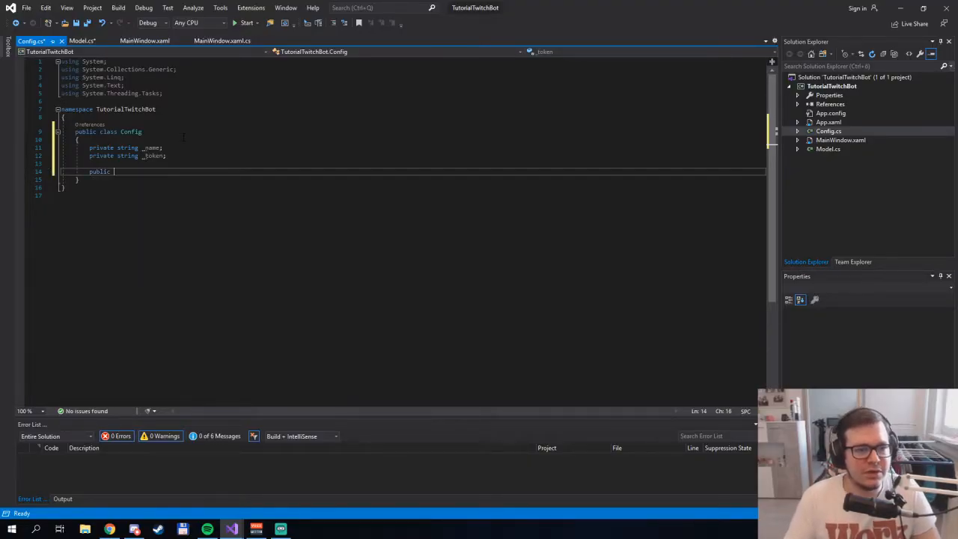
{"action": "type", "text": "string Name"}
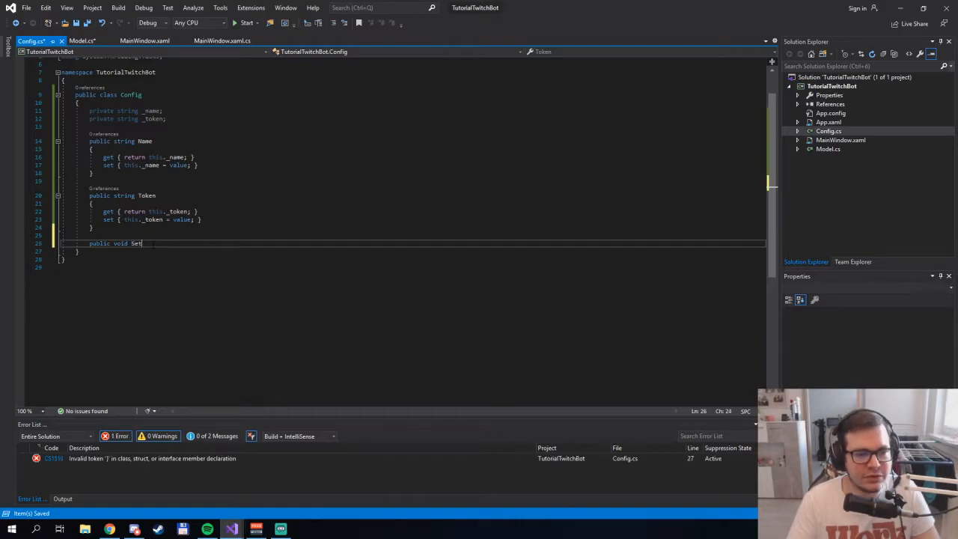
Write SetConfig(string path) reading the file into 'string json' and starting 'Config config = JsonConvert', then go to manage packages.
{"action": "type", "text": "Config(string path)"}
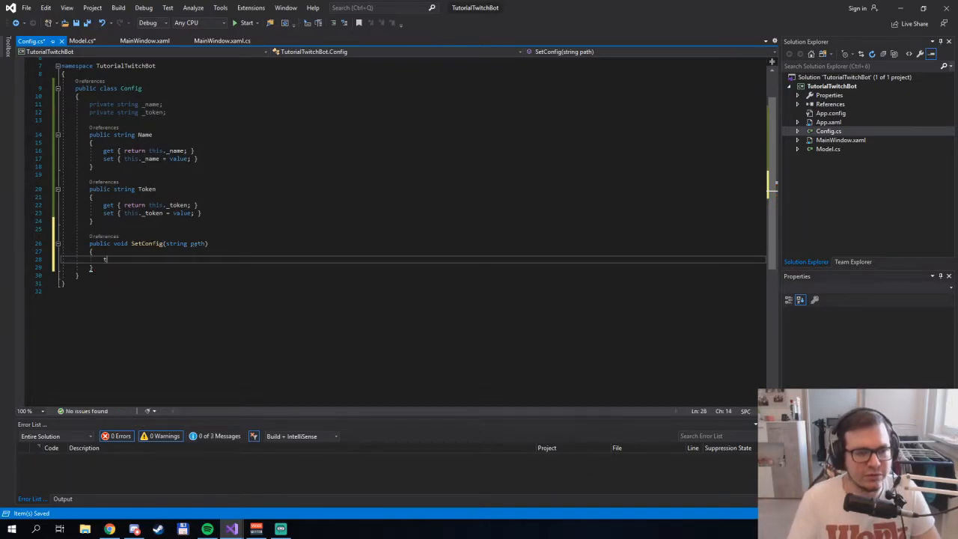
{"action": "type", "text": "string json = File.ReadAllText(path"}
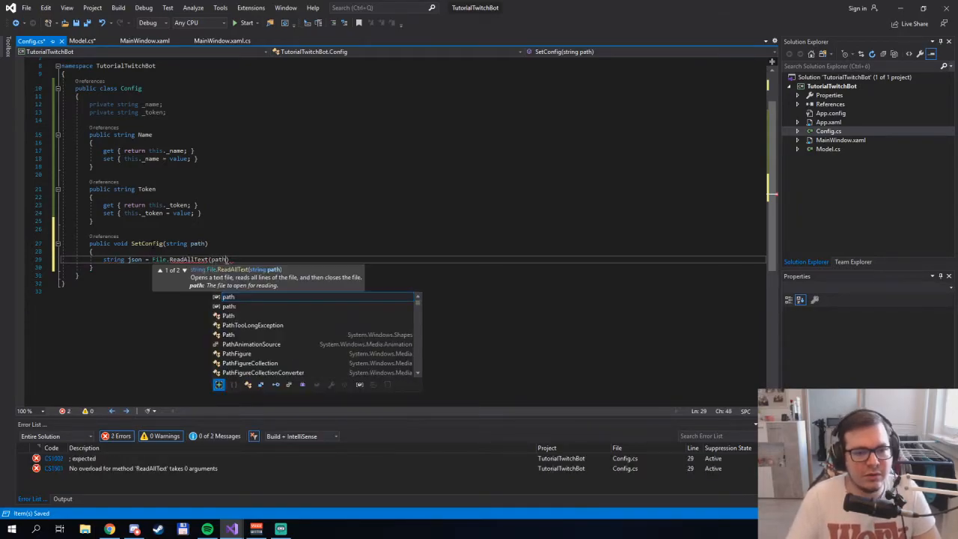
{"action": "type", "text": "Config config = JsonConvert"}
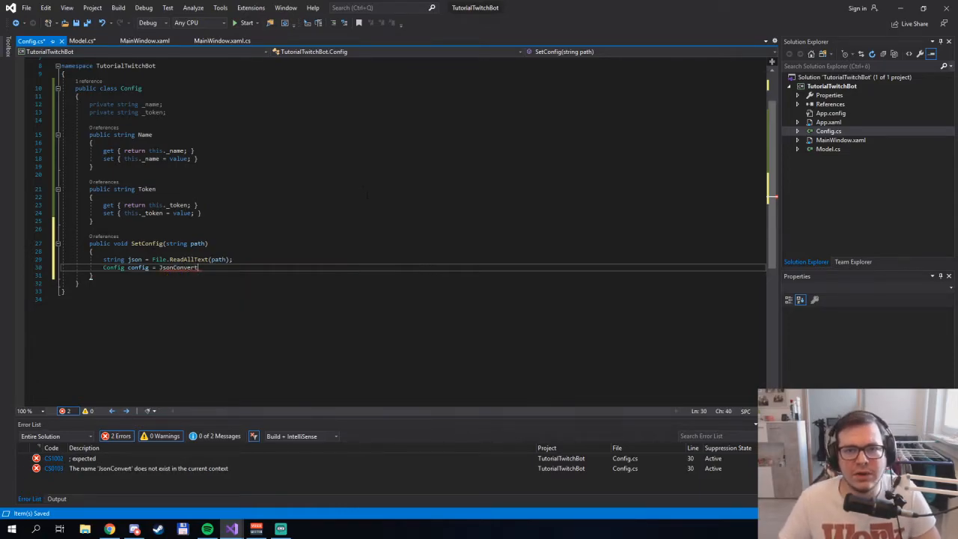
{"action": "right_click", "coordinate": [829, 104]}
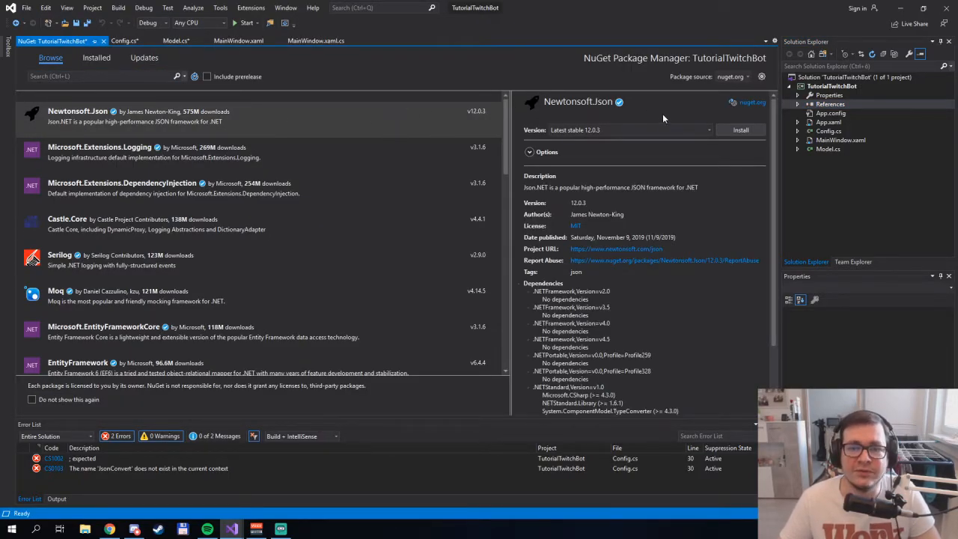
Install the Newtonsoft.Json and TwitchLib NuGet packages, accepting the license, and review the Installed list.
{"action": "left_click", "coordinate": [739, 128]}
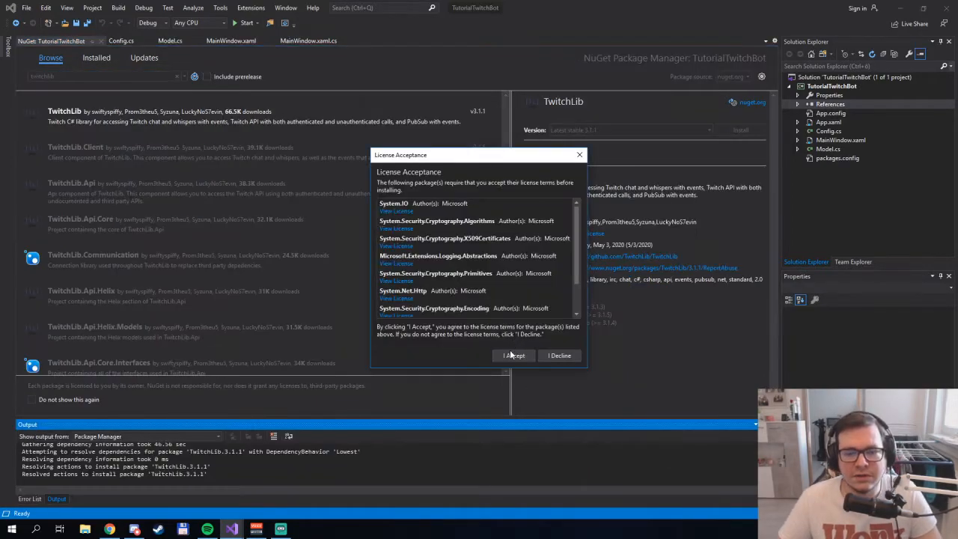
{"action": "left_click", "coordinate": [513, 356]}
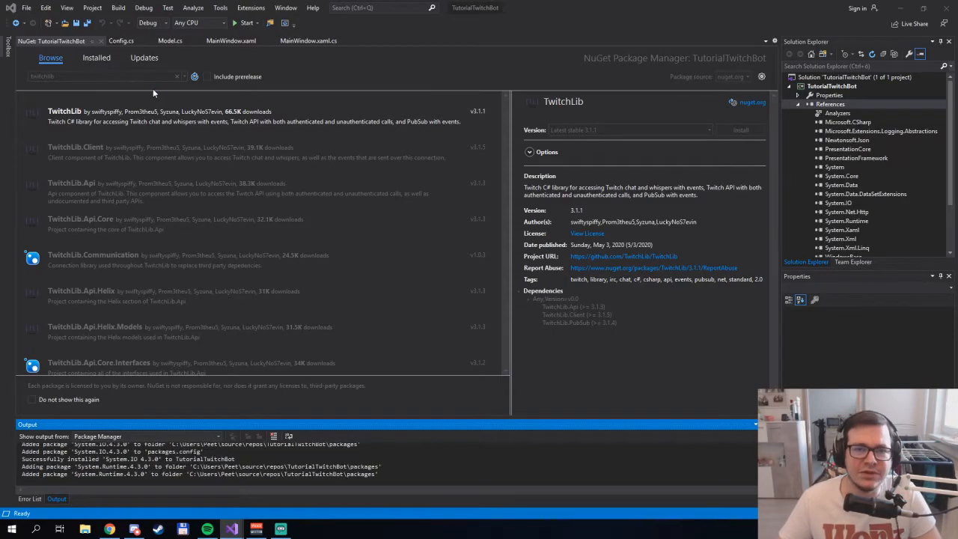
{"action": "left_click", "coordinate": [96, 57]}
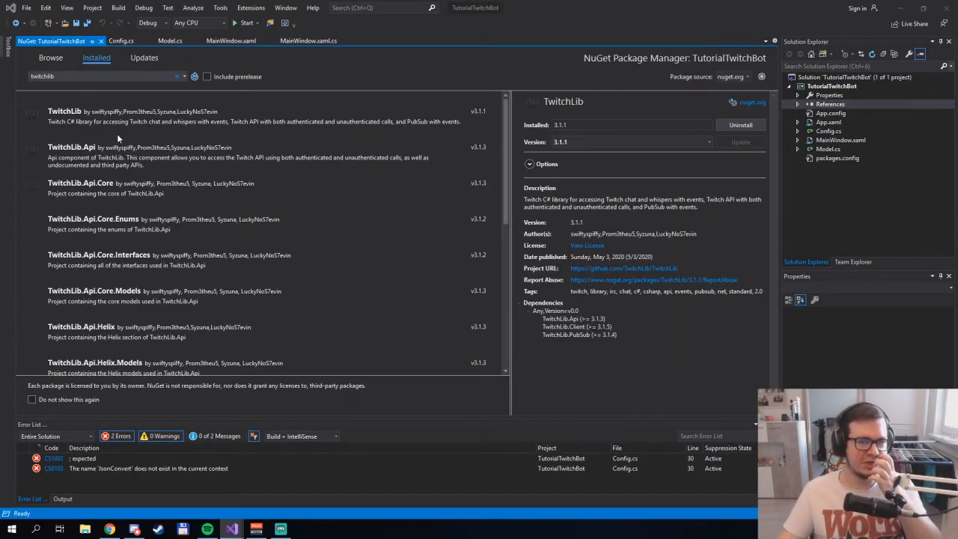
{"action": "scroll", "scroll_direction": "down", "scroll_amount": 3}
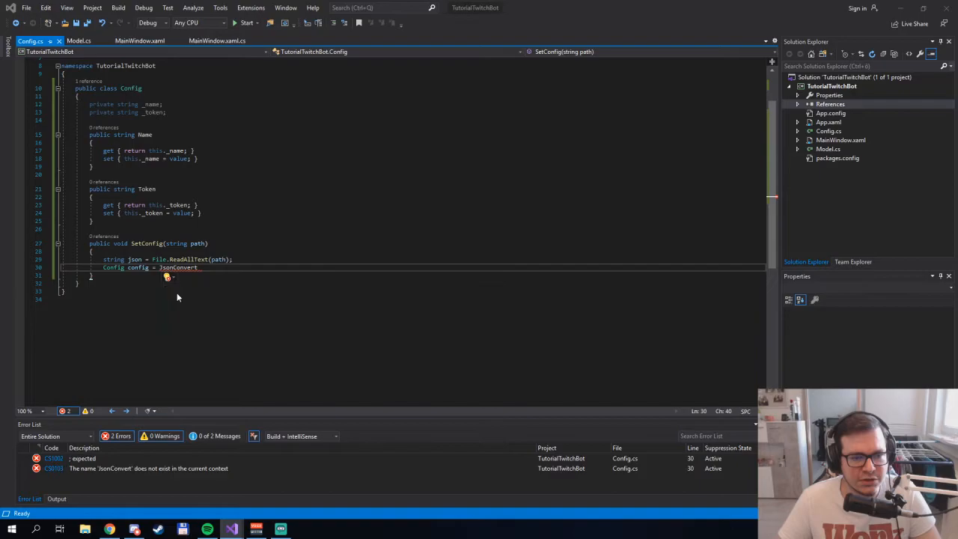
Complete JsonConvert.DeserializeObject<Config>(json) and copy config.Name and config.Token into _name and _token.
{"action": "type", "text": ".DeserializeObject"}
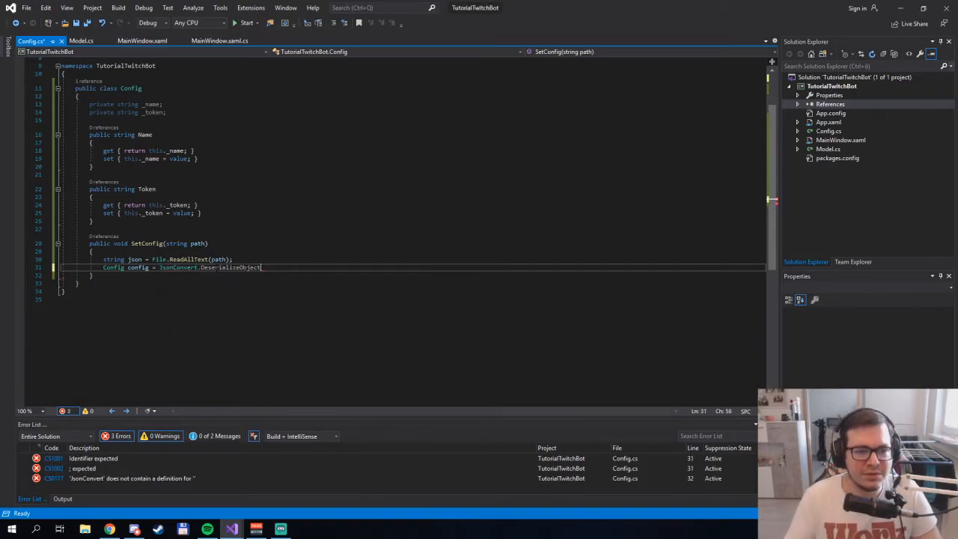
{"action": "type", "text": "()"}
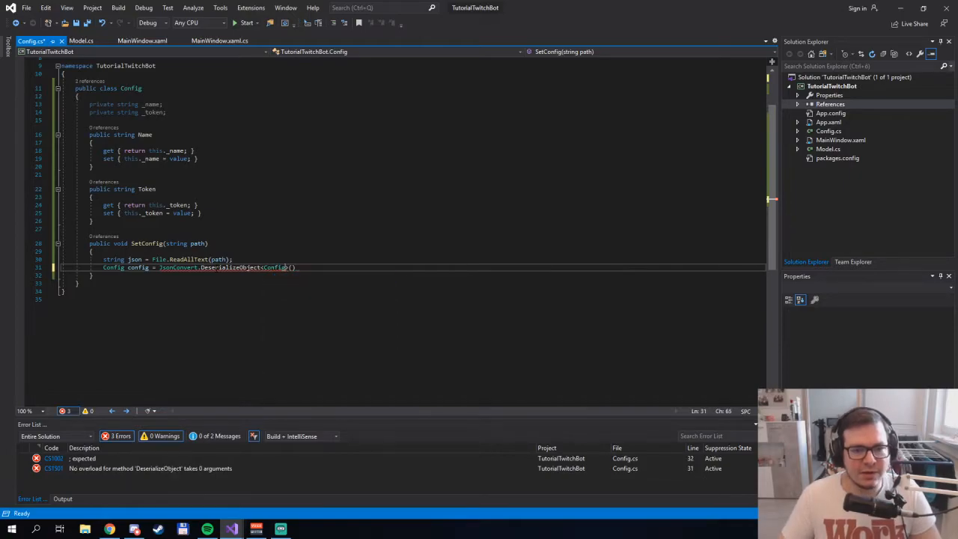
{"action": "type", "text": "json"}
{"action": "type", "text": "_name = config.Name;"}
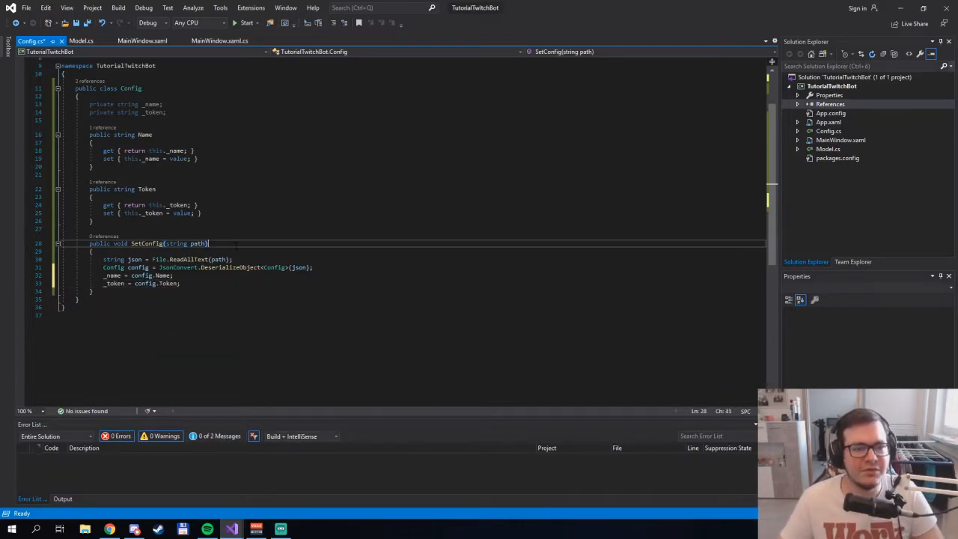
Change Model's Connect to take a Config parameter and add a public Model() constructor calling Connect().
{"action": "left_click", "coordinate": [79, 41]}
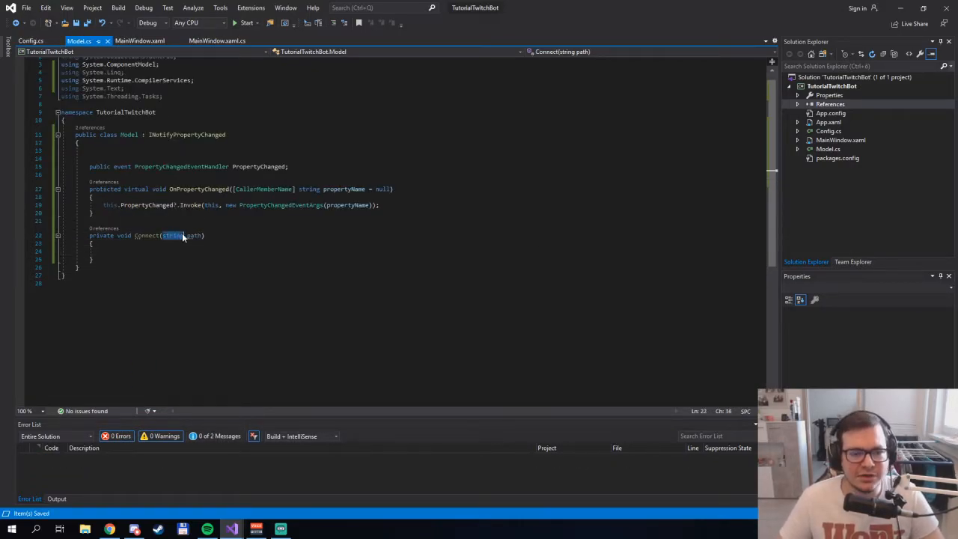
{"action": "type", "text": "Config"}
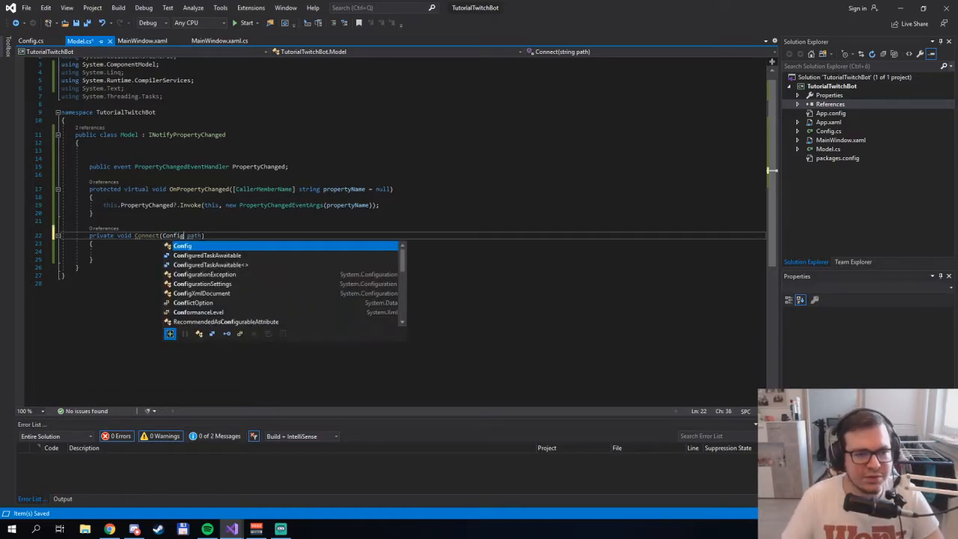
{"action": "type", "text": "config"}
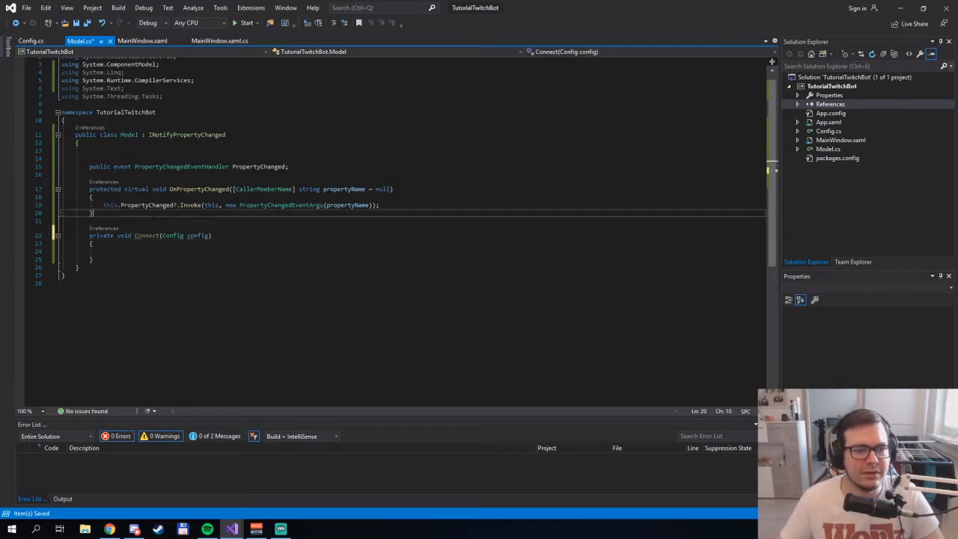
{"action": "type", "text": "public Model("}
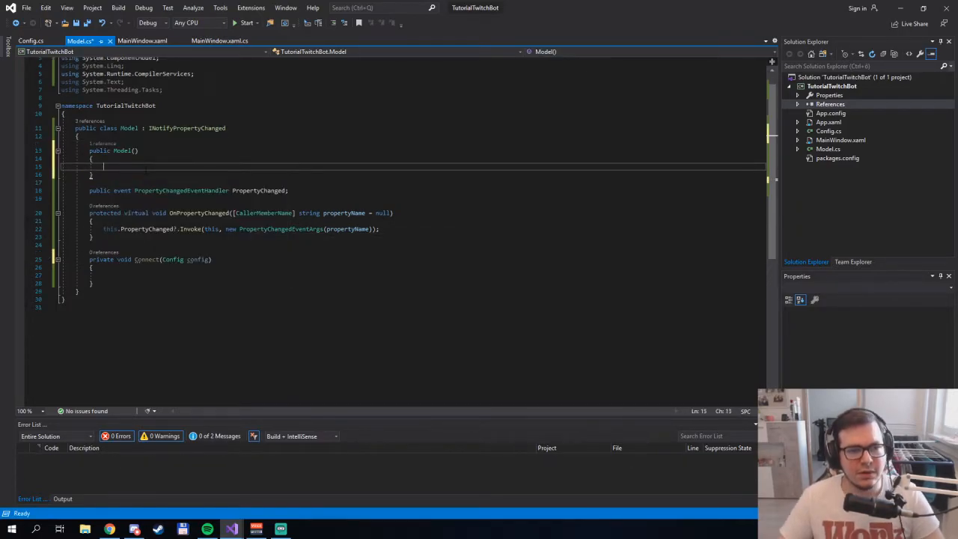
{"action": "type", "text": "Connect();"}
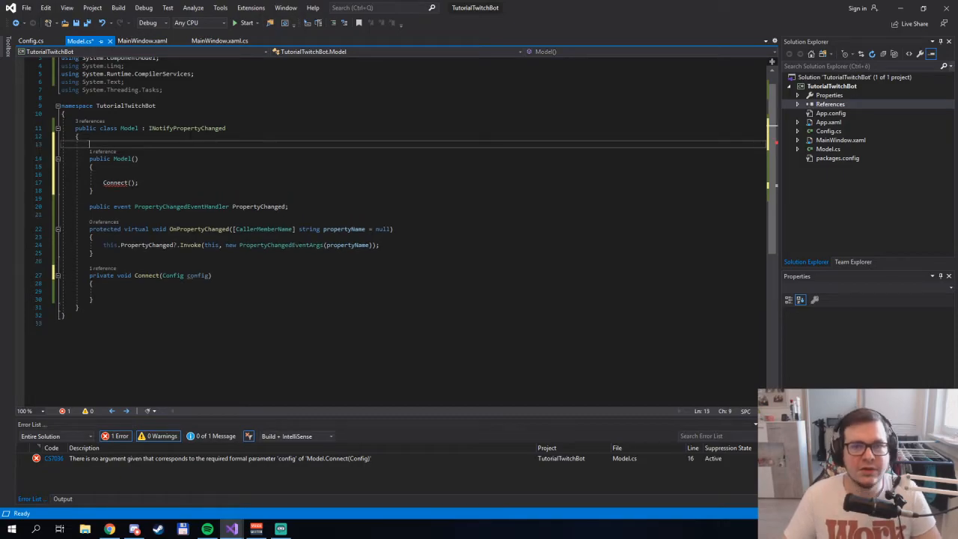
{"action": "type", "text": "privat"}
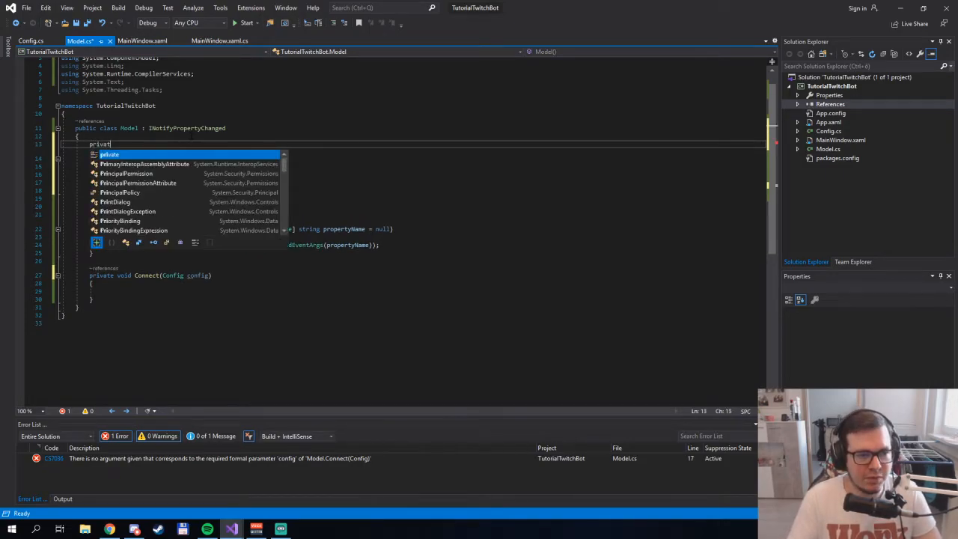
Add a private Config field, create it in Model() and load it with SetConfig("botconfig.txt"), then paste the TwitchLib client setup into Connect().
{"action": "type", "text": "Config _config;"}
{"action": "type", "text": "_config.SetConfig(\"\");"}
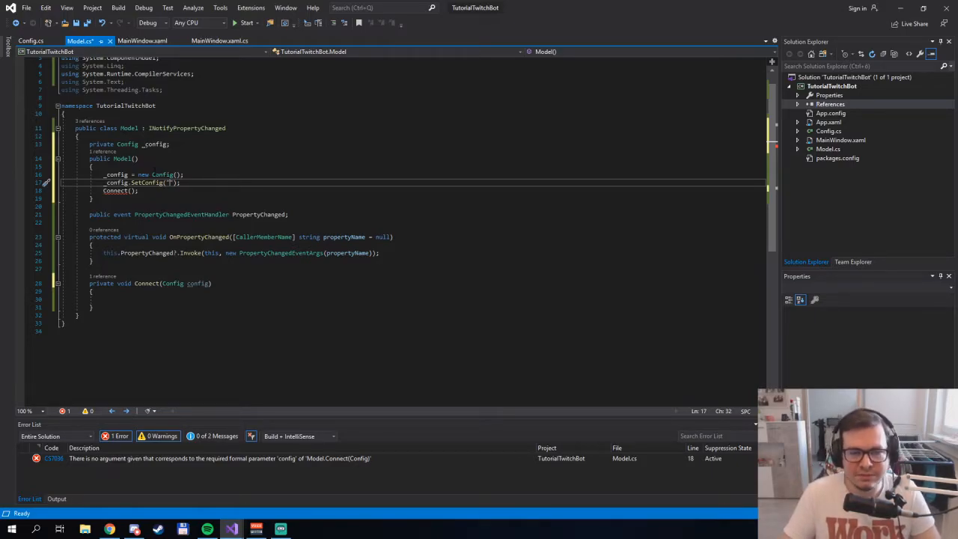
{"action": "type", "text": "botconfig"}
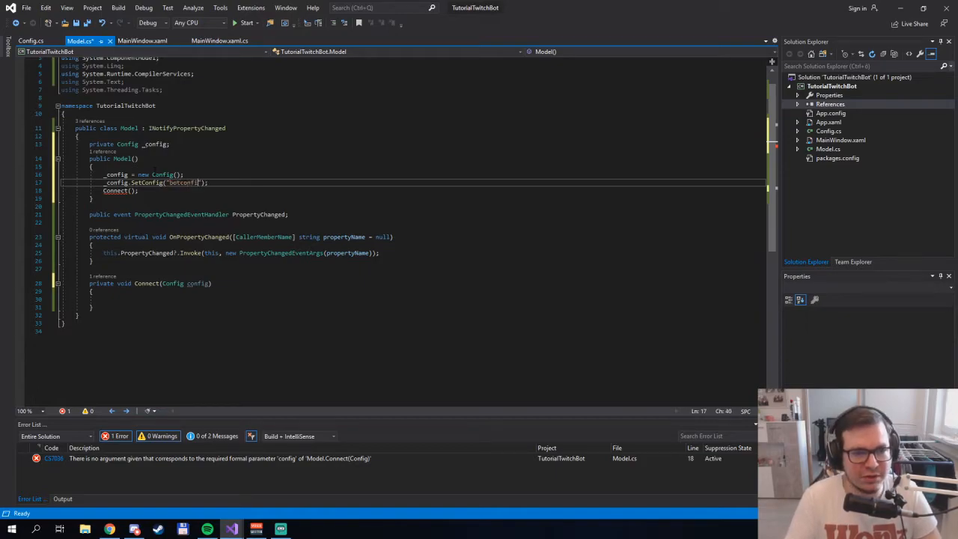
{"action": "type", "text": ".txt"}
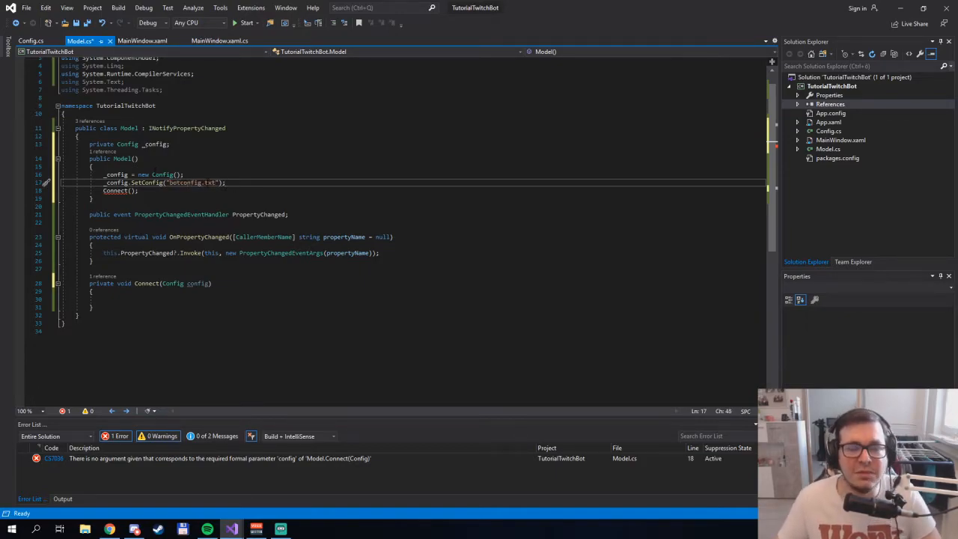
{"action": "double_click", "coordinate": [198, 283]}
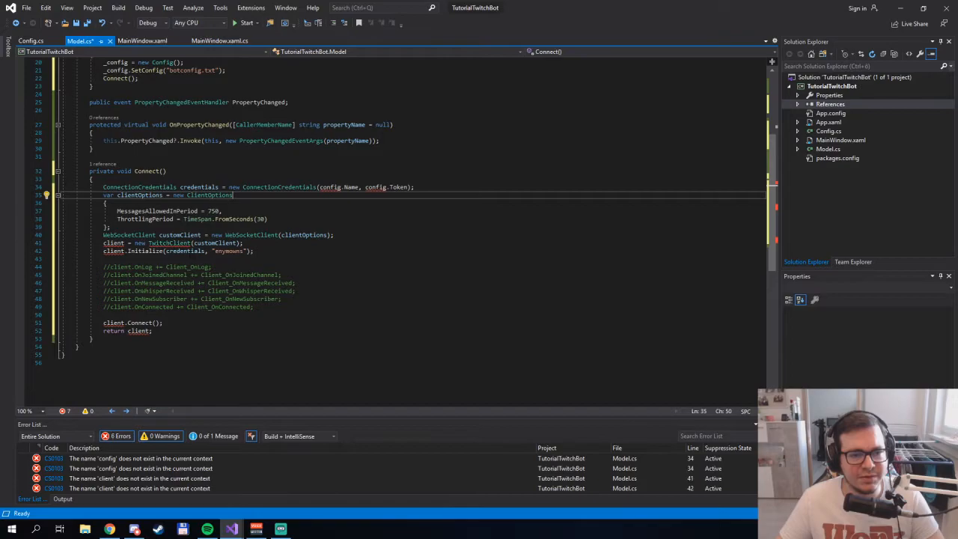
Point the credentials at the _config fields, hook client.OnConnected to a new private Client_OnConnected handler and begin its send call.
{"action": "left_click", "coordinate": [413, 185]}
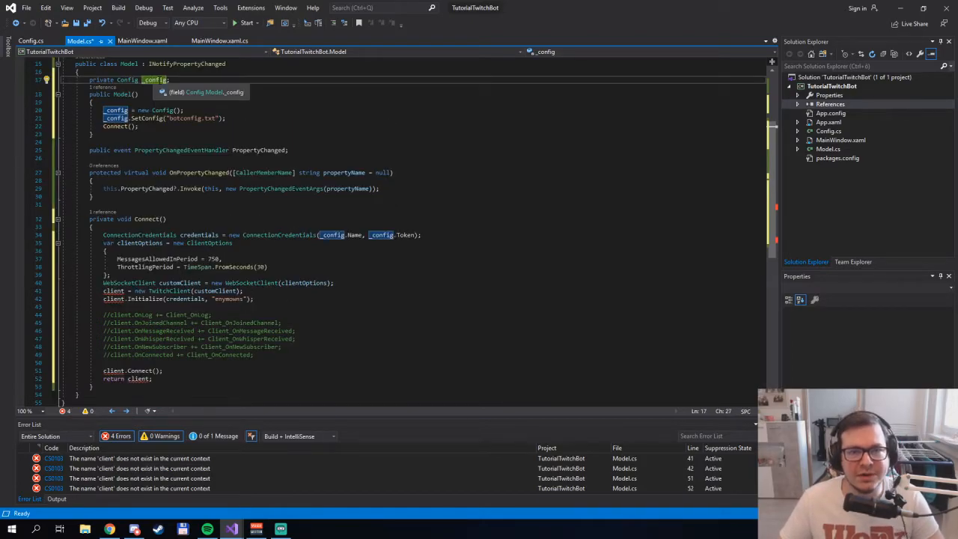
{"action": "scroll", "scroll_direction": "down", "scroll_amount": 3}
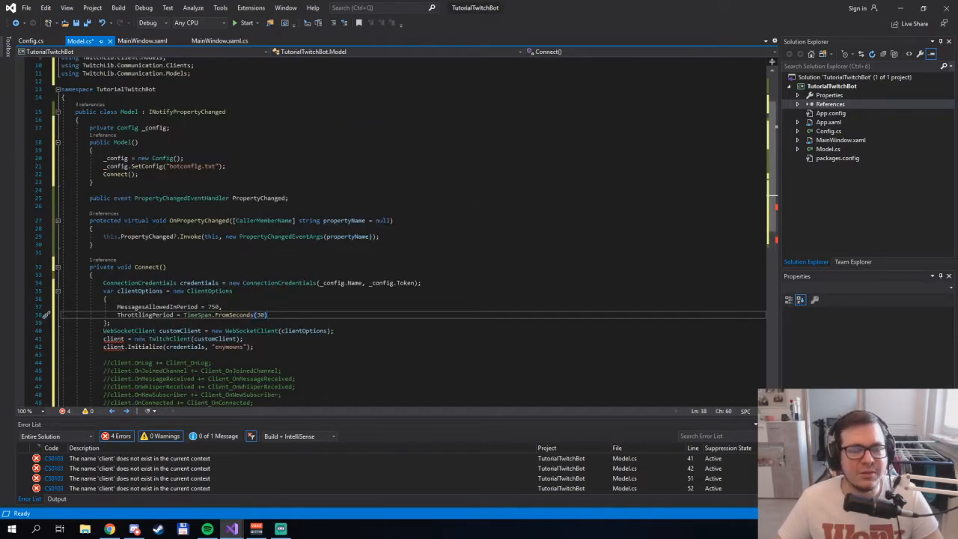
{"action": "type", "text": "priv"}
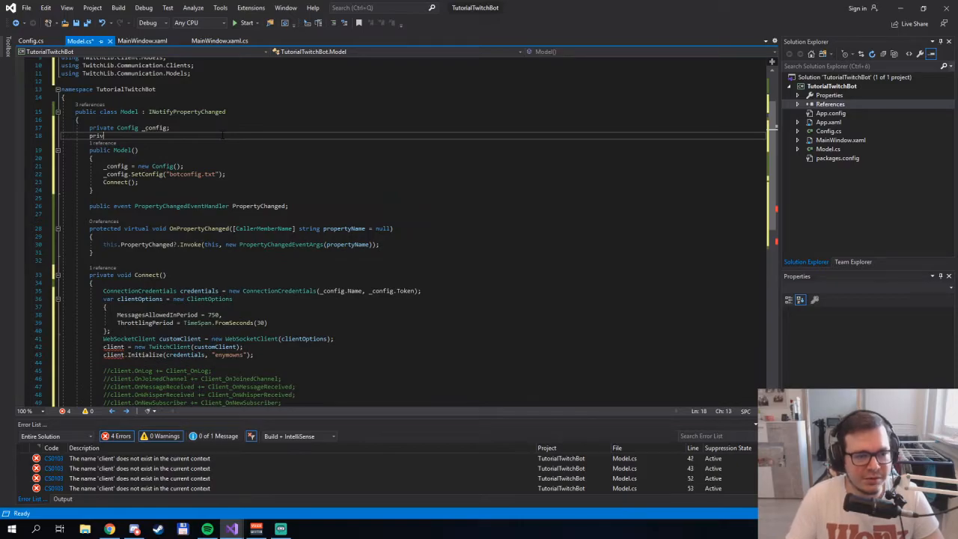
{"action": "type", "text": "Twitch"}
{"action": "type", "text": "client.send"}
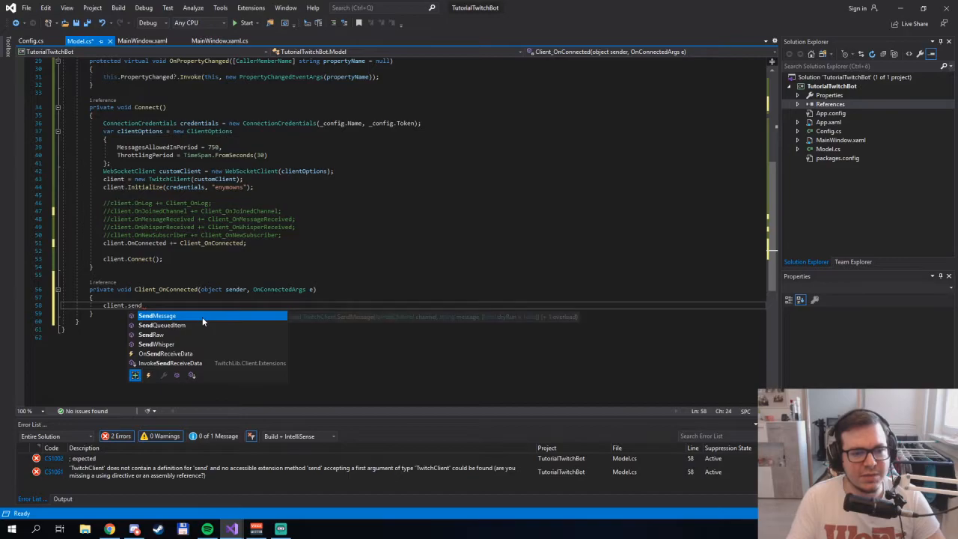
Call SendMessage on client.JoinedChannels.FirstOrDefault() inside Client_OnConnected.
{"action": "left_click", "coordinate": [157, 314]}
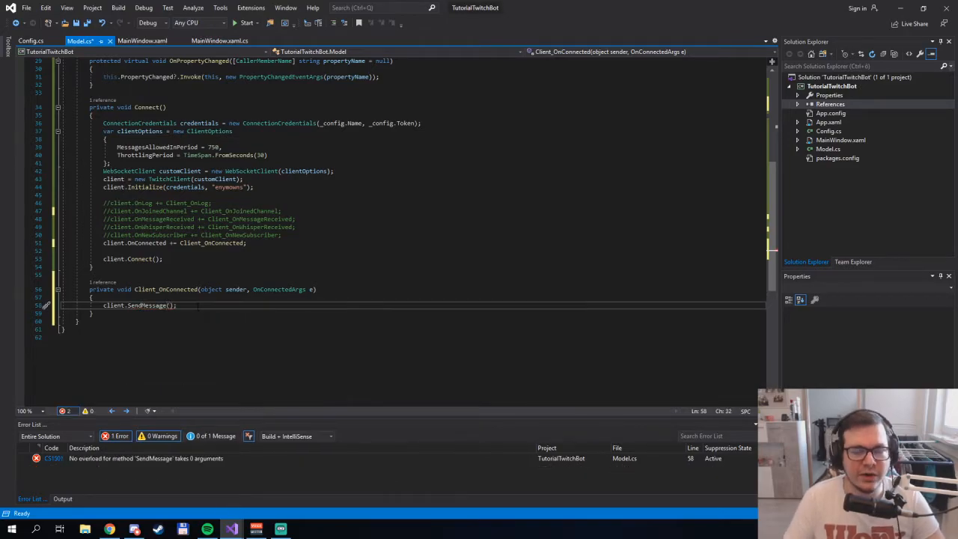
{"action": "type", "text": "client.channel"}
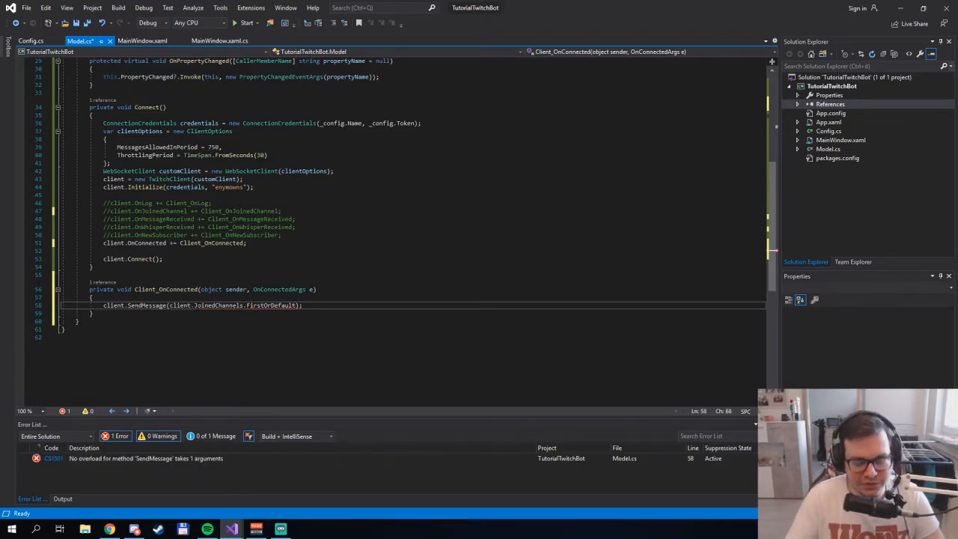
{"action": "type", "text": "("}
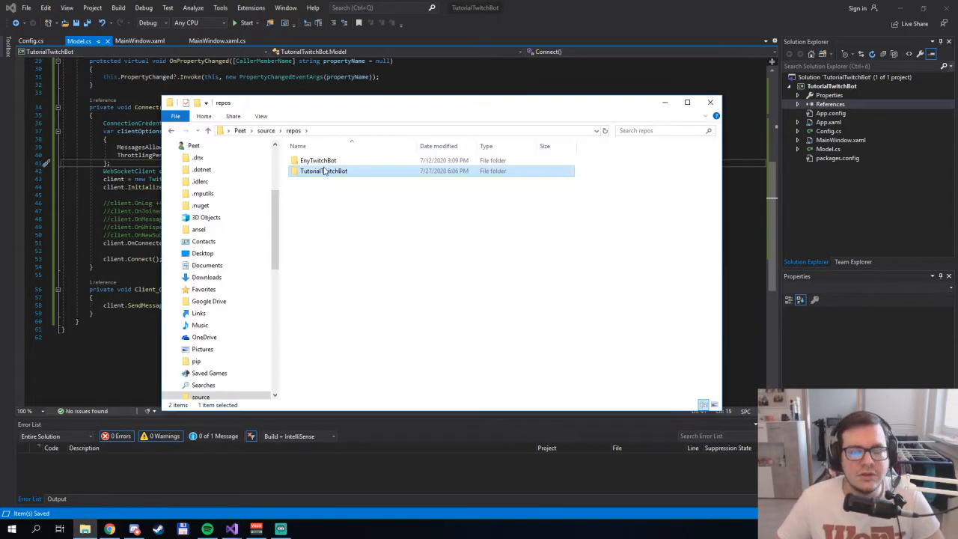
Navigate File Explorer into TutorialTwitchBot\bin\Debug.
{"action": "double_click", "coordinate": [323, 170]}
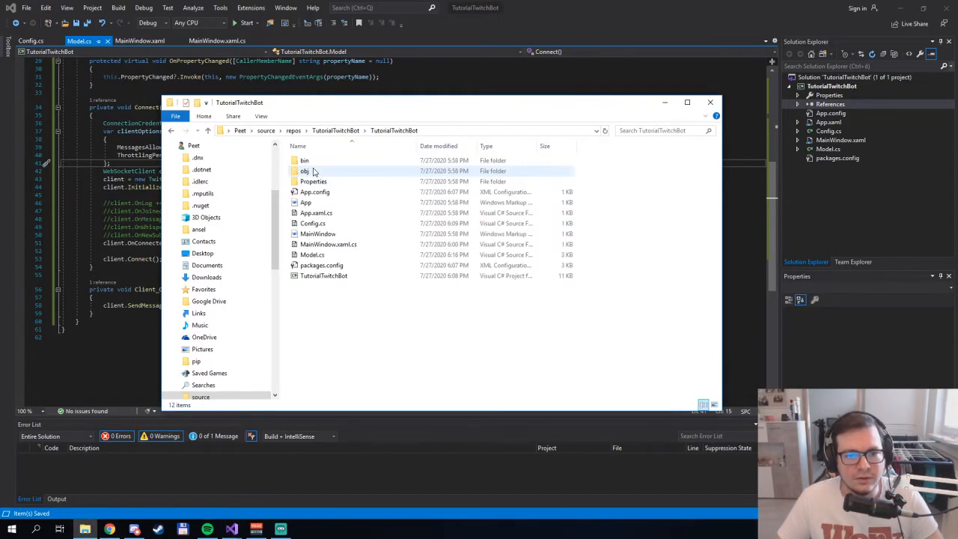
{"action": "left_click", "coordinate": [305, 161]}
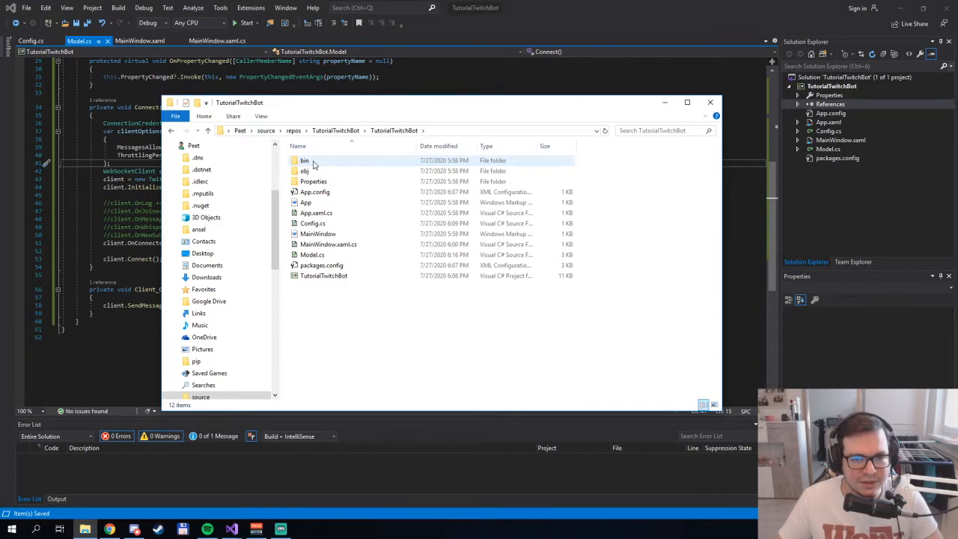
{"action": "double_click", "coordinate": [304, 160]}
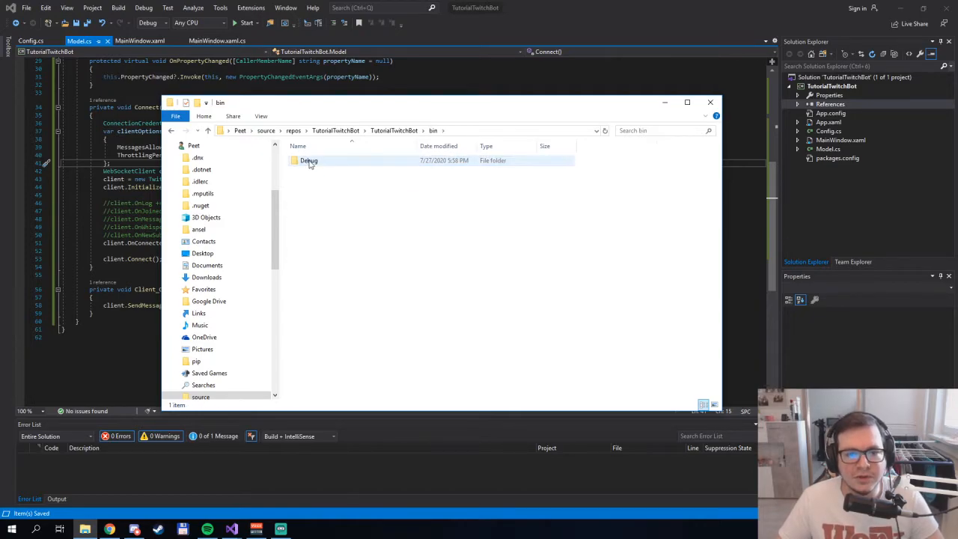
{"action": "double_click", "coordinate": [308, 160]}
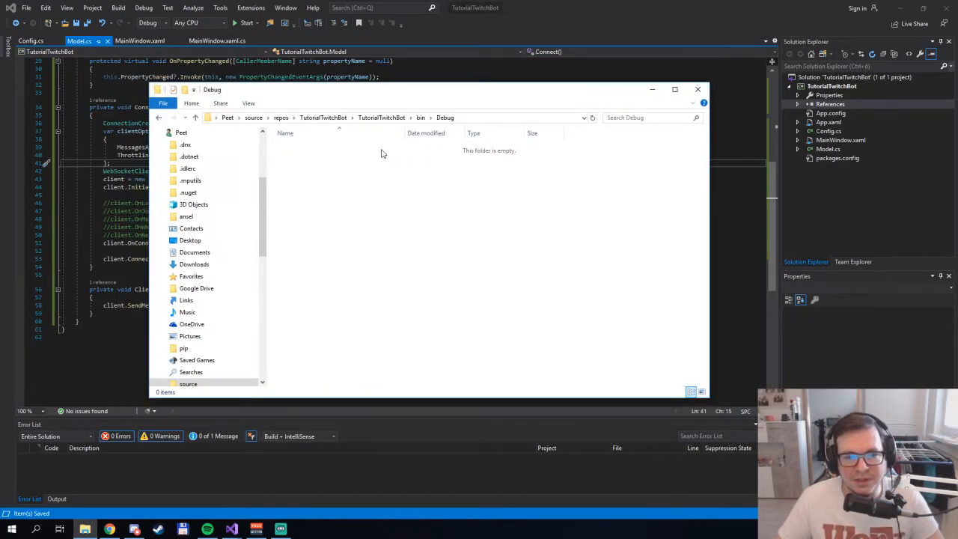
{"action": "mouse_move", "coordinate": [365, 196]}
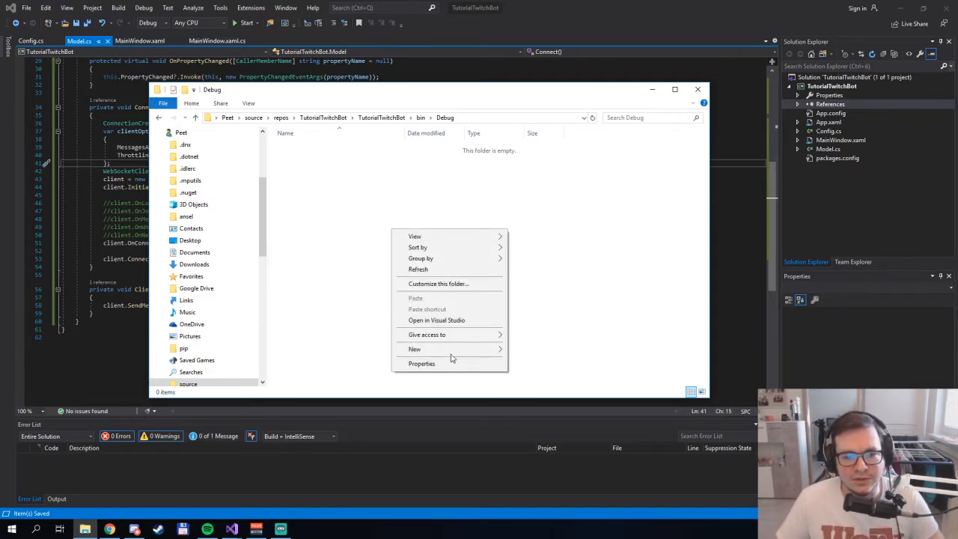
Create a new text document named botconfig.txt in Debug and open it in Notepad.
{"action": "left_click", "coordinate": [415, 349]}
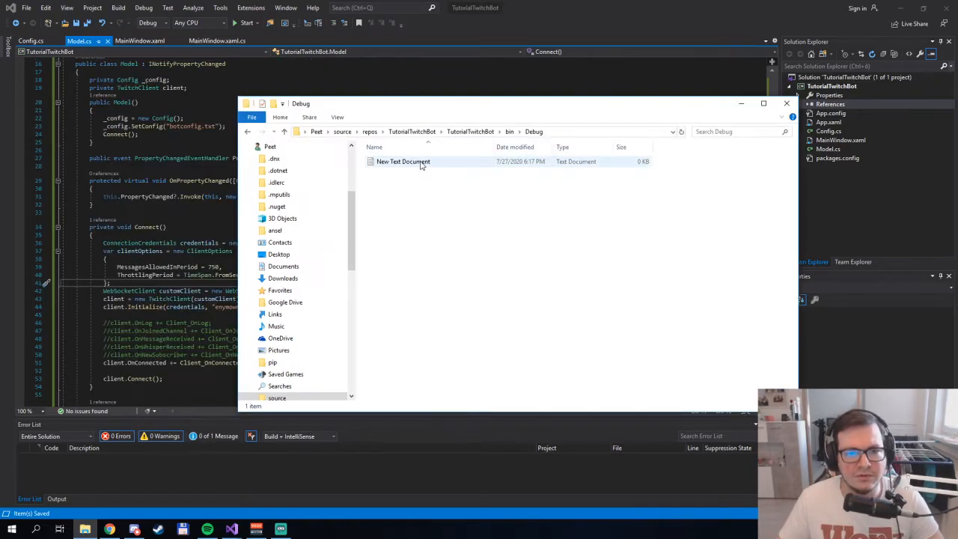
{"action": "type", "text": "botconfig"}
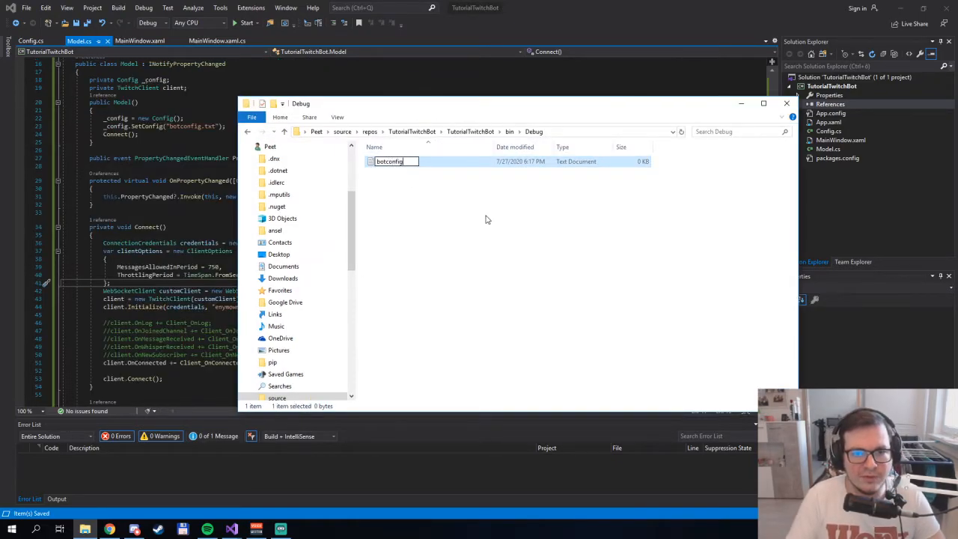
{"action": "double_click", "coordinate": [392, 161]}
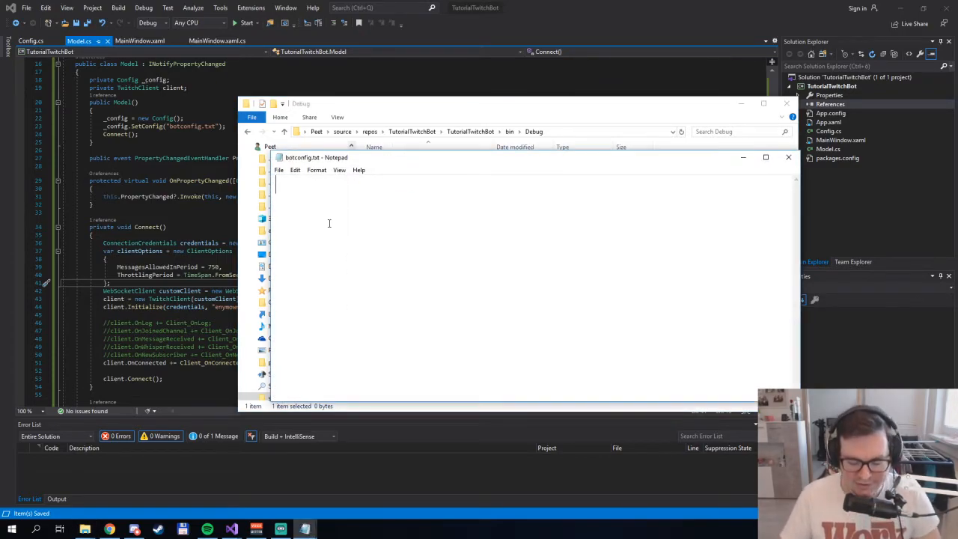
Enter the JSON { "Name" : "enymbot", "Token" : "" } into botconfig.txt.
{"action": "type", "text": "{ \""}
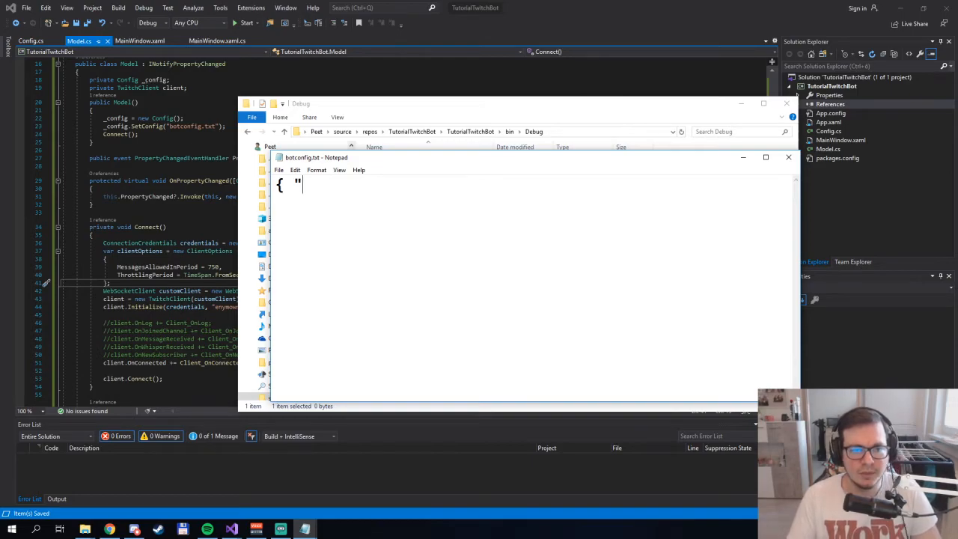
{"action": "type", "text": "Name\" :"}
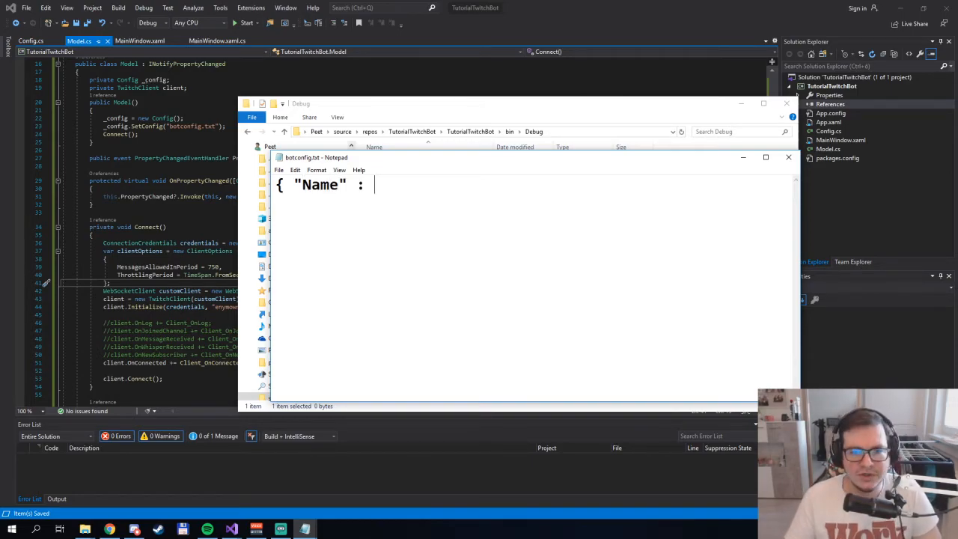
{"action": "type", "text": "\"\""}
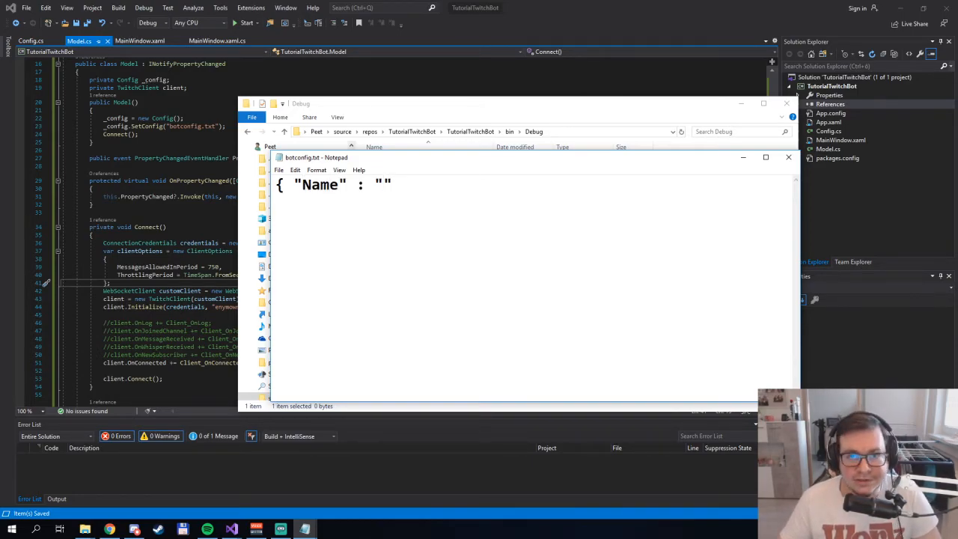
{"action": "type", "text": "enymb"}
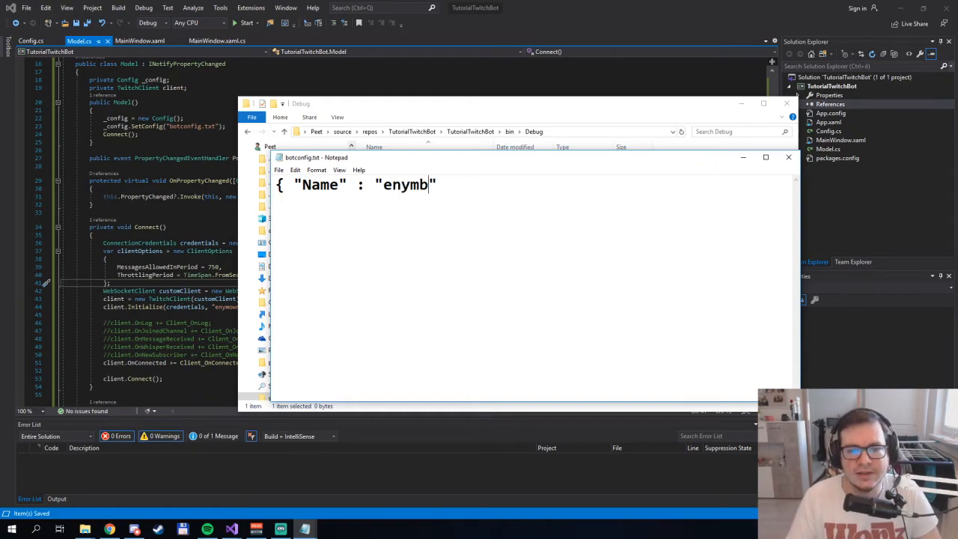
{"action": "type", "text": "ot\","}
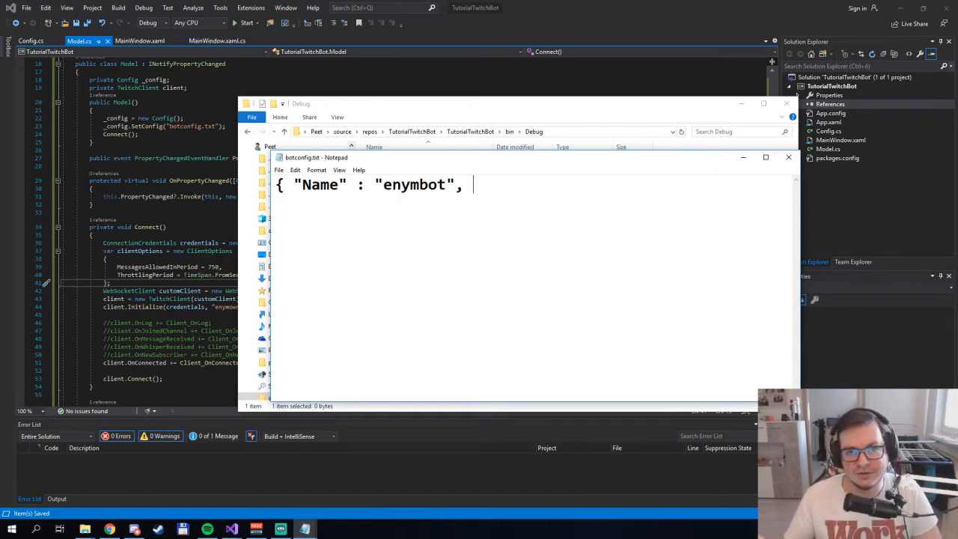
{"action": "type", "text": "\""}
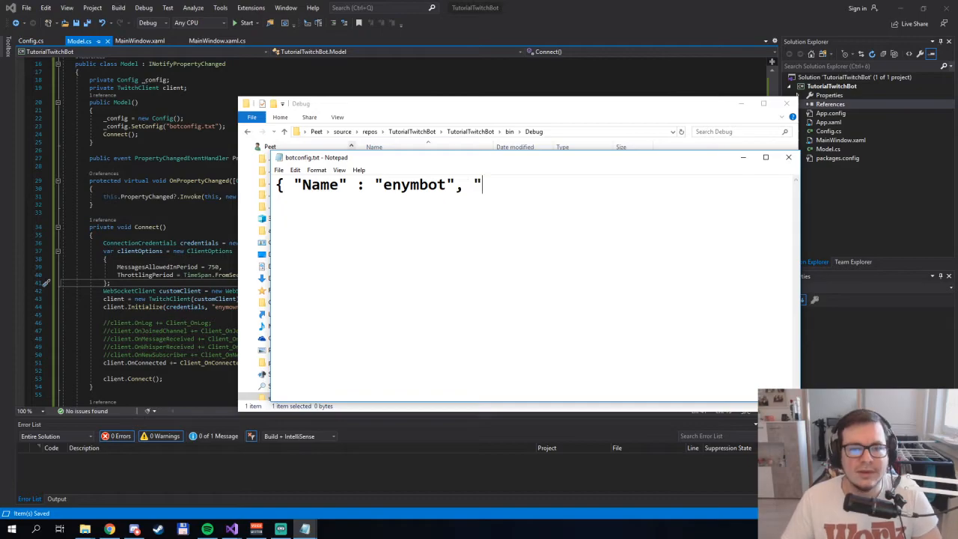
{"action": "type", "text": "Token\""}
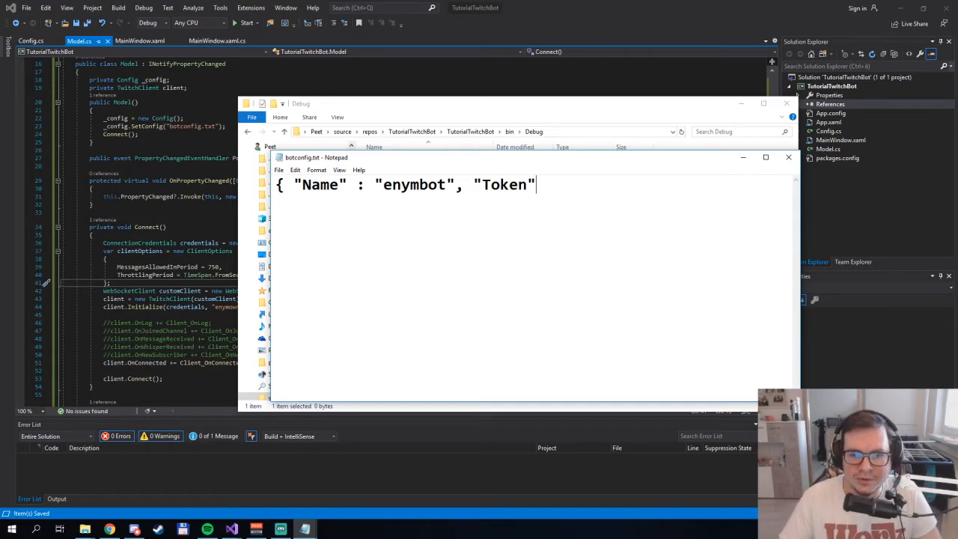
{"action": "type", "text": ": \"\""}
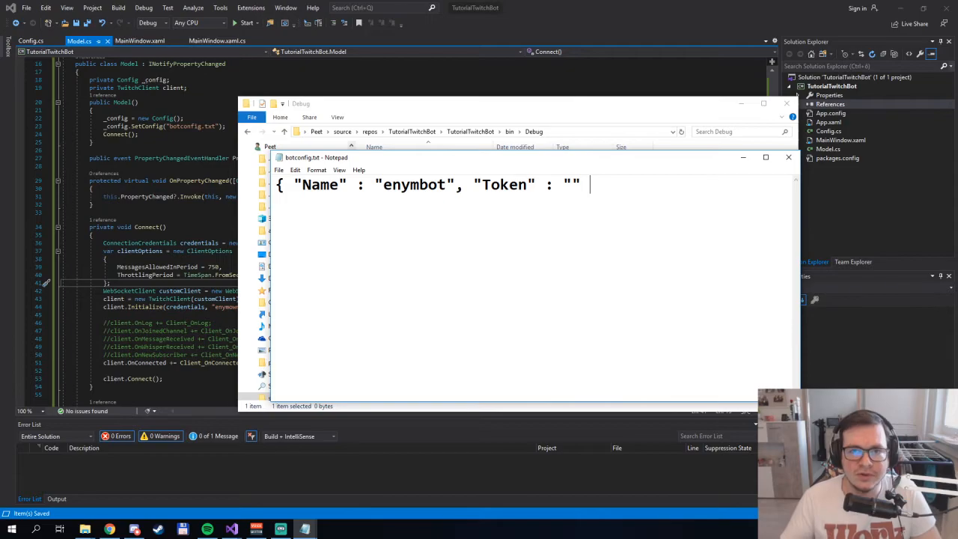
{"action": "type", "text": "}"}
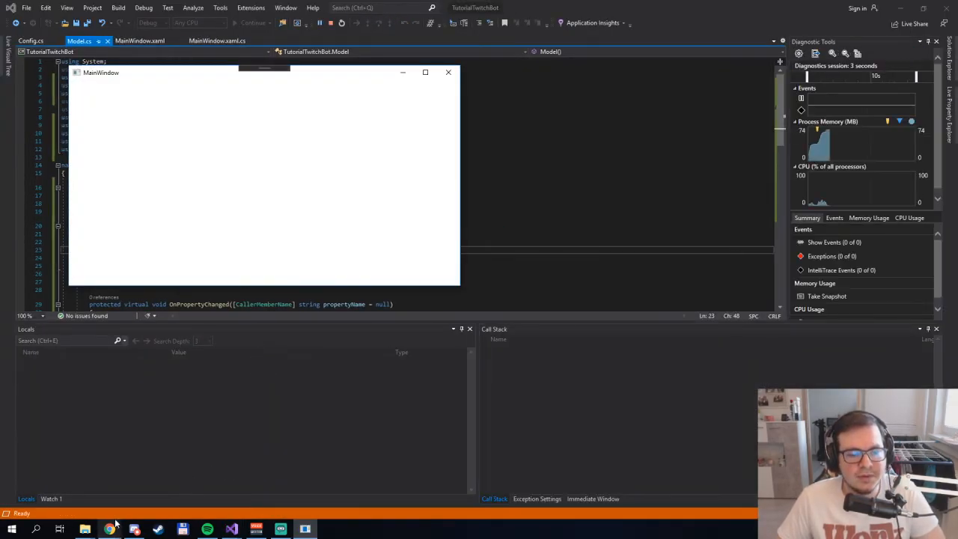
Bring up the Twitch channel in the browser to confirm the bot posted 'I am here!' in chat.
{"action": "left_click", "coordinate": [109, 530]}
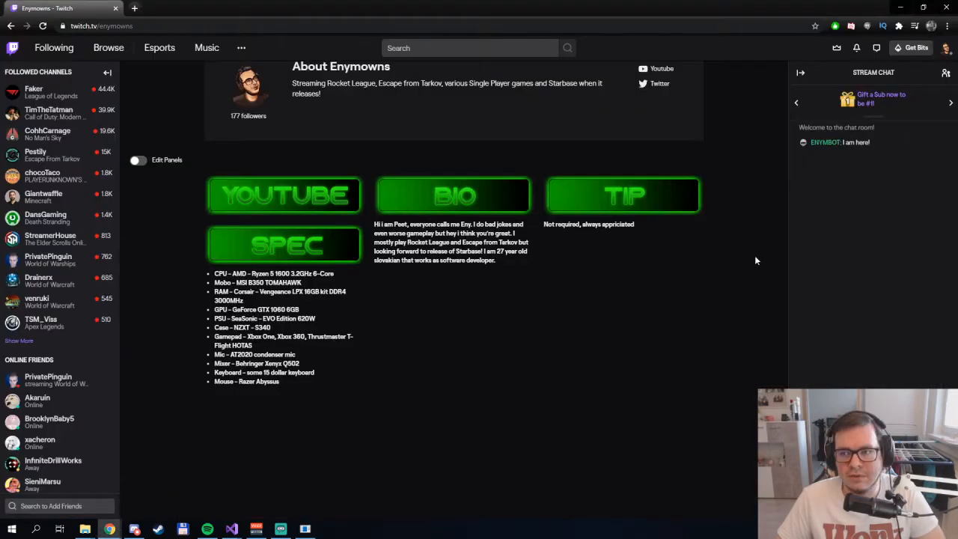